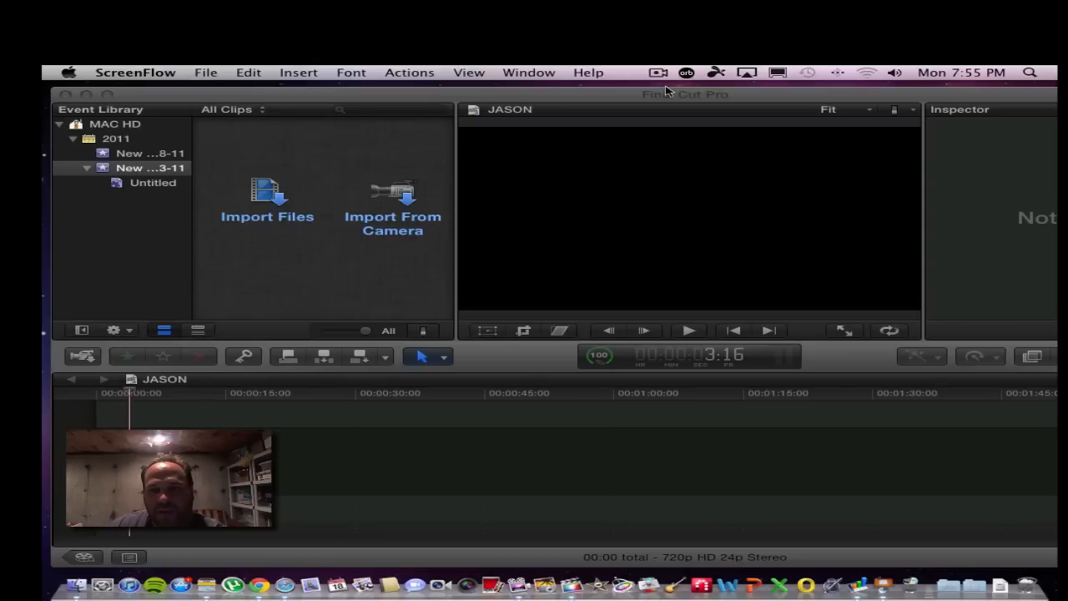
mouse_move(282, 100)
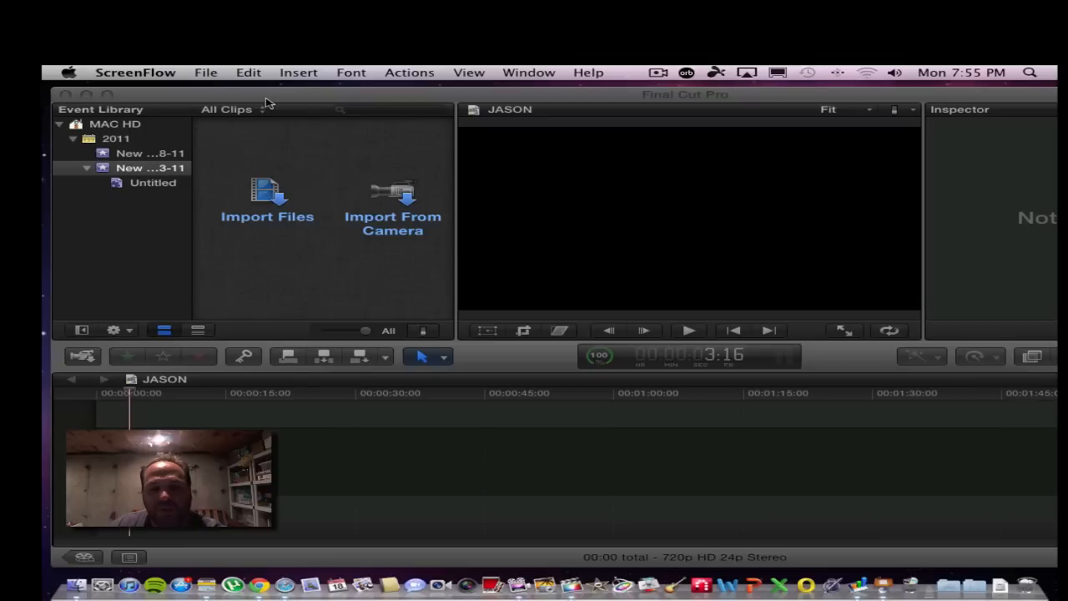
mouse_move(270, 113)
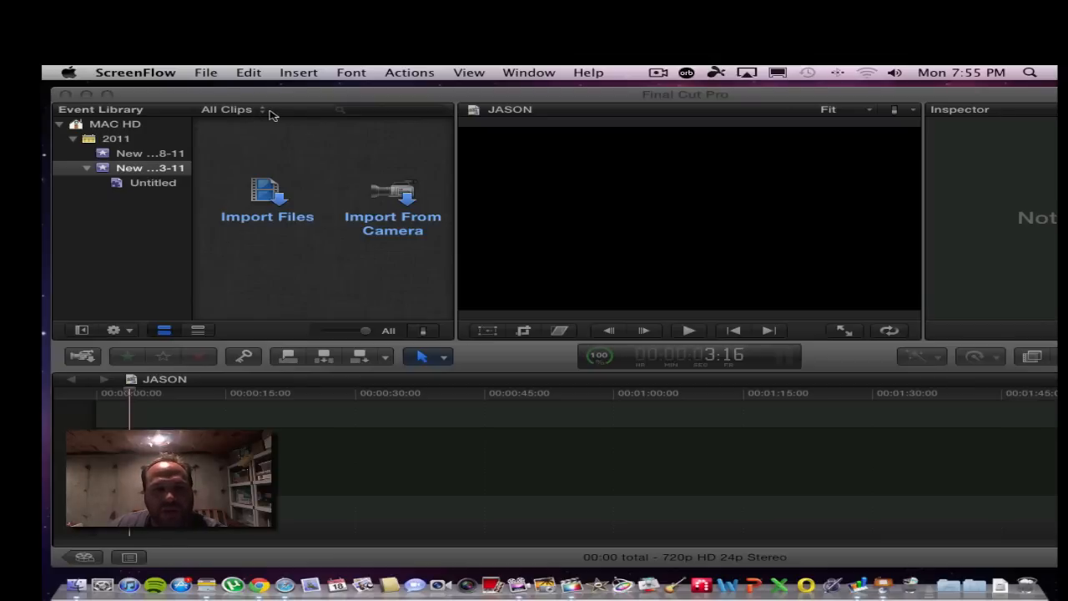
mouse_move(232, 98)
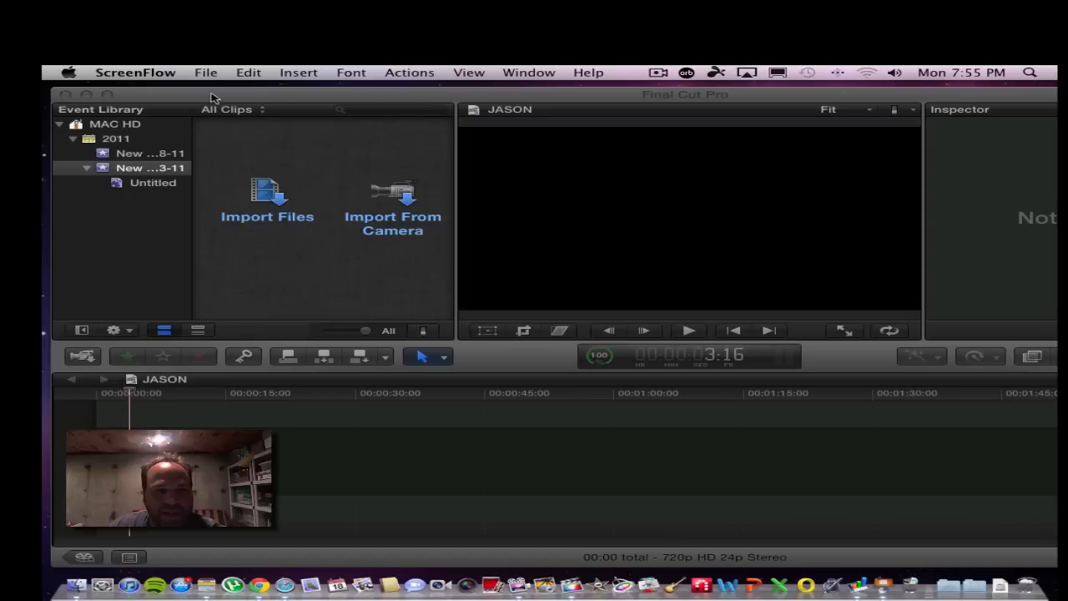
mouse_move(144, 92)
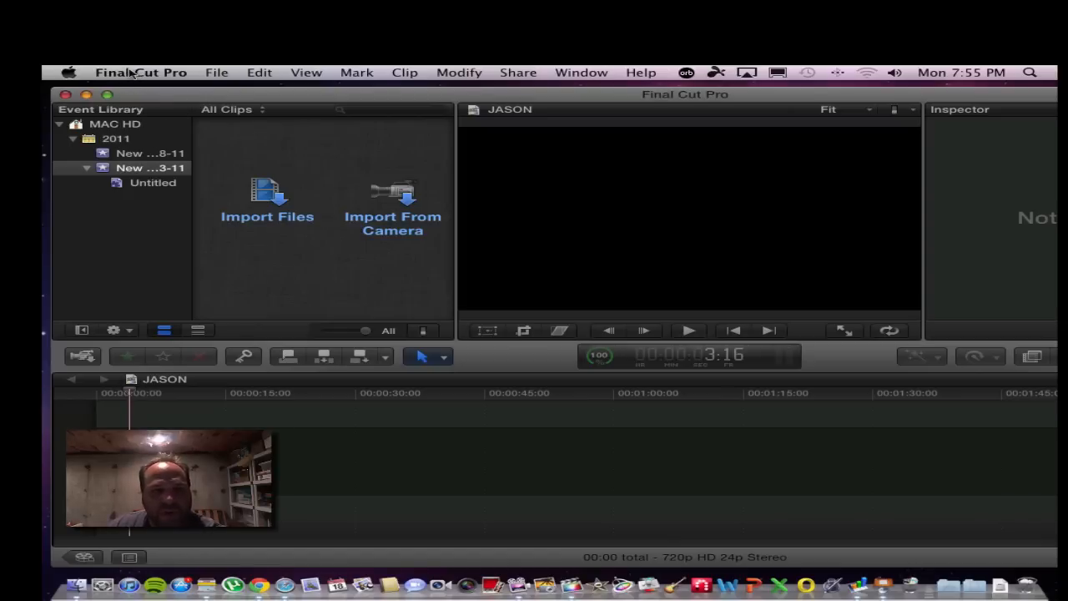
Point out Download Additional Content in the Final Cut Pro menu, then dismiss the menu.
click(140, 73)
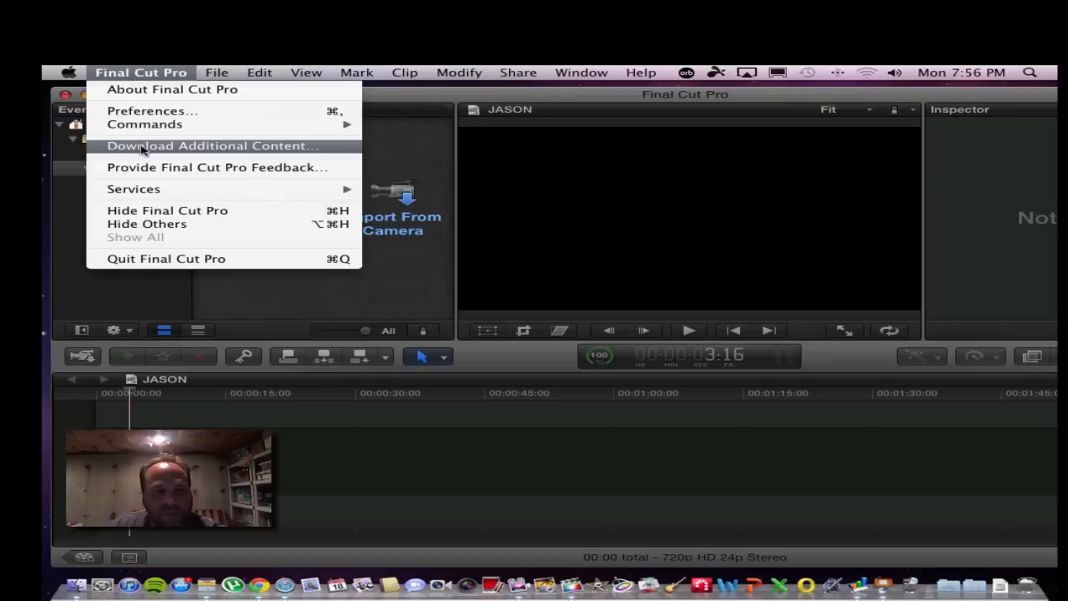
mouse_move(409, 98)
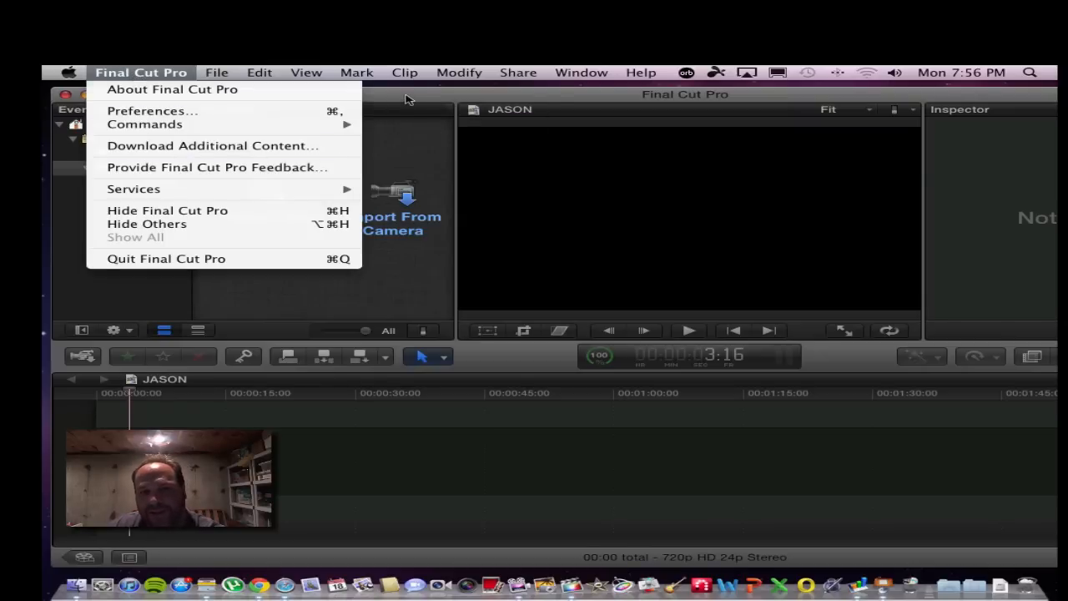
click(409, 99)
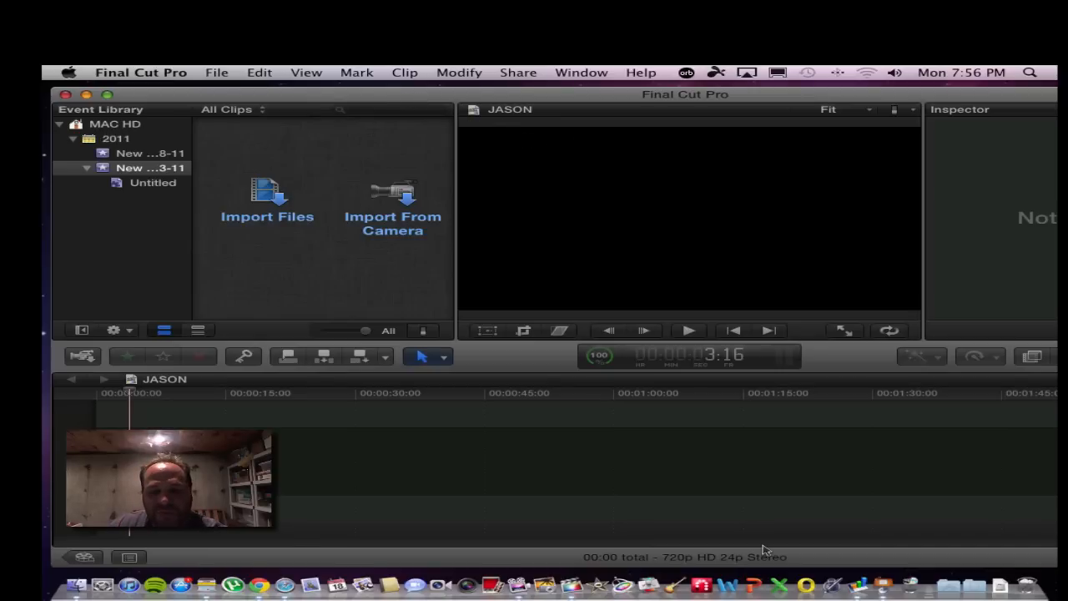
mouse_move(524, 480)
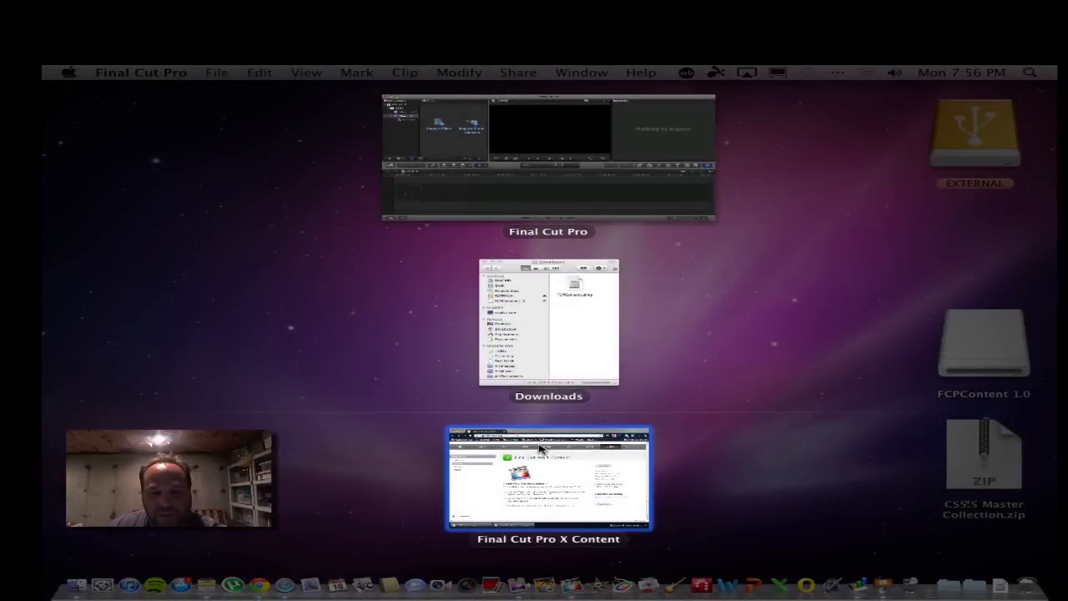
Switch to the Chrome window showing the Final Cut Pro X Content support page.
click(547, 476)
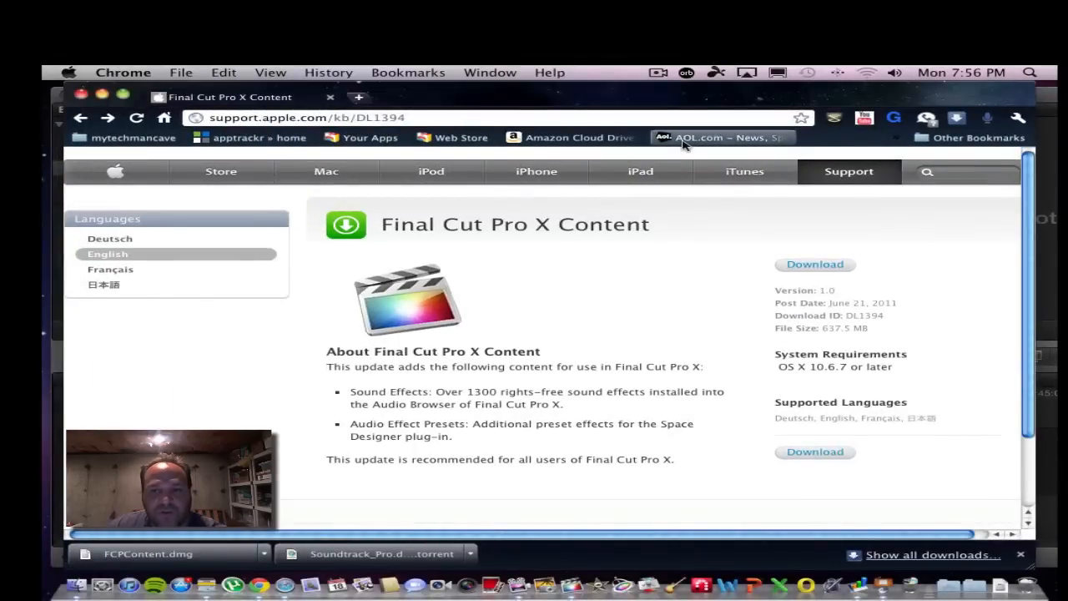
mouse_move(749, 233)
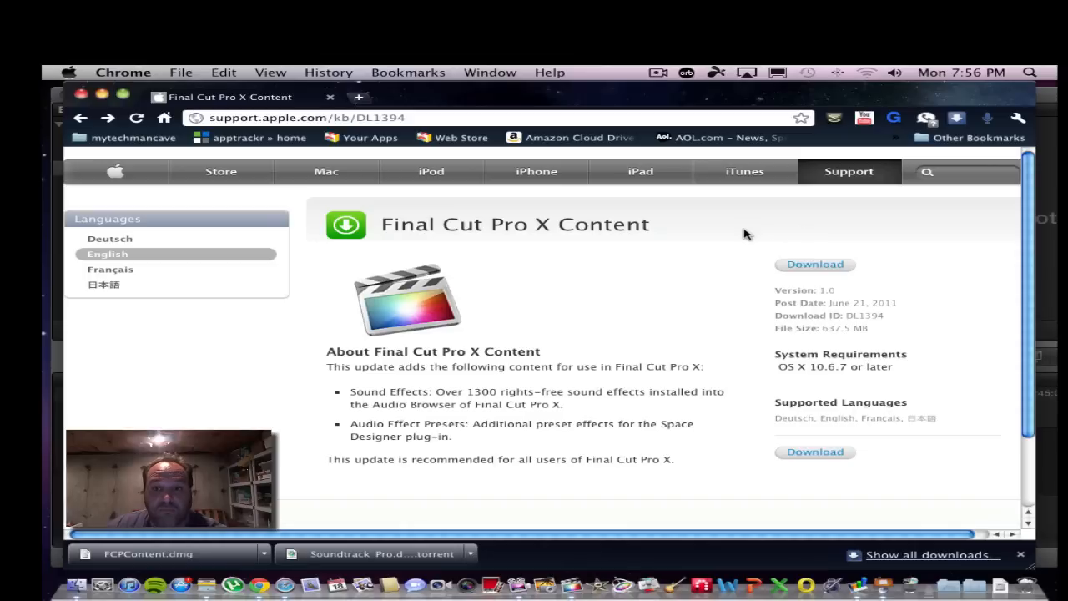
mouse_move(526, 283)
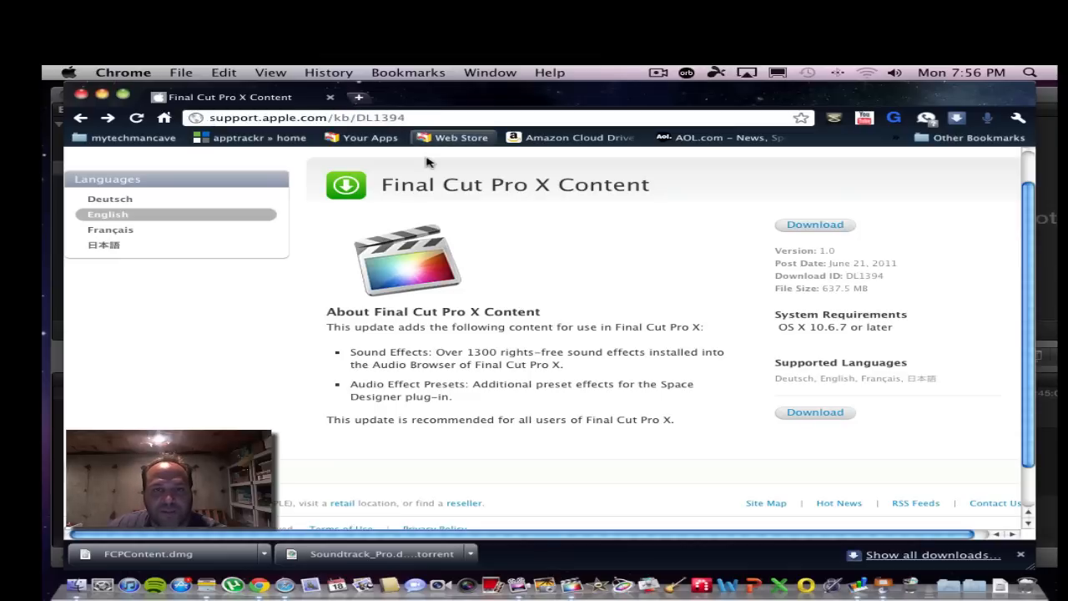
mouse_move(647, 302)
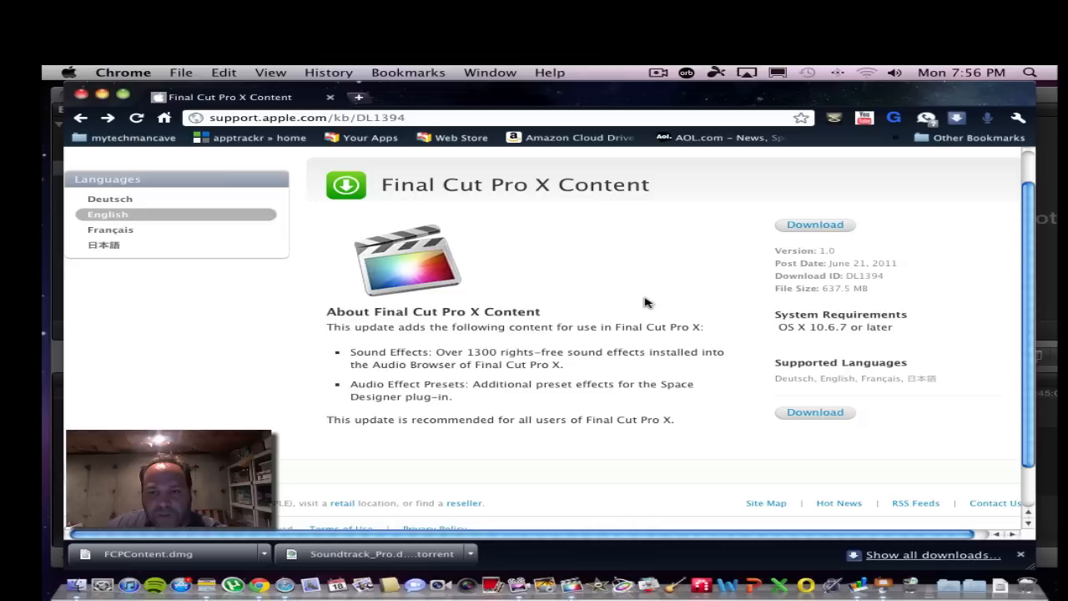
mouse_move(526, 250)
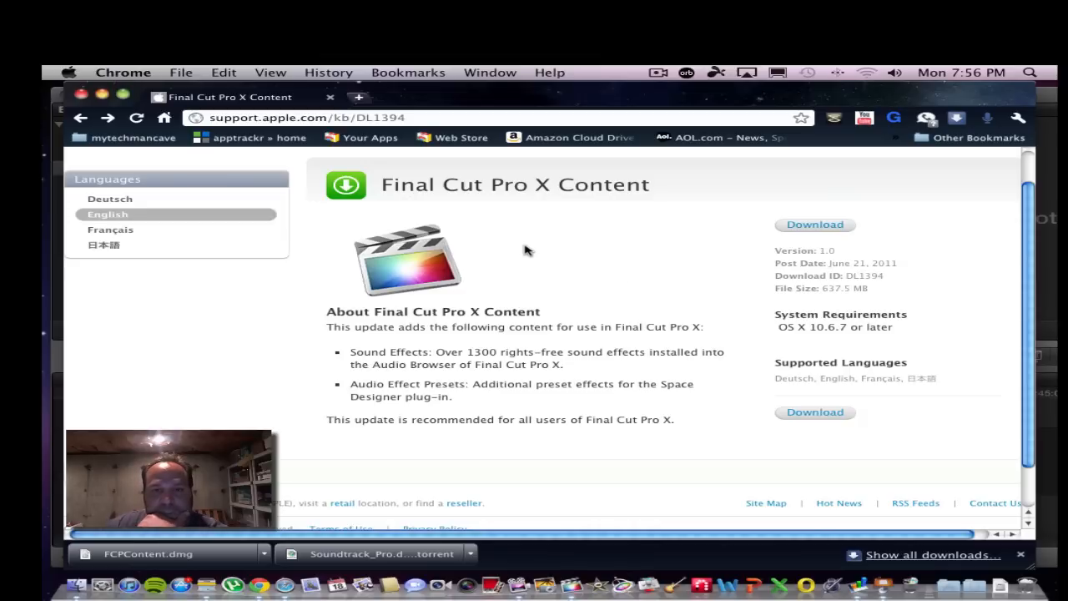
mouse_move(637, 294)
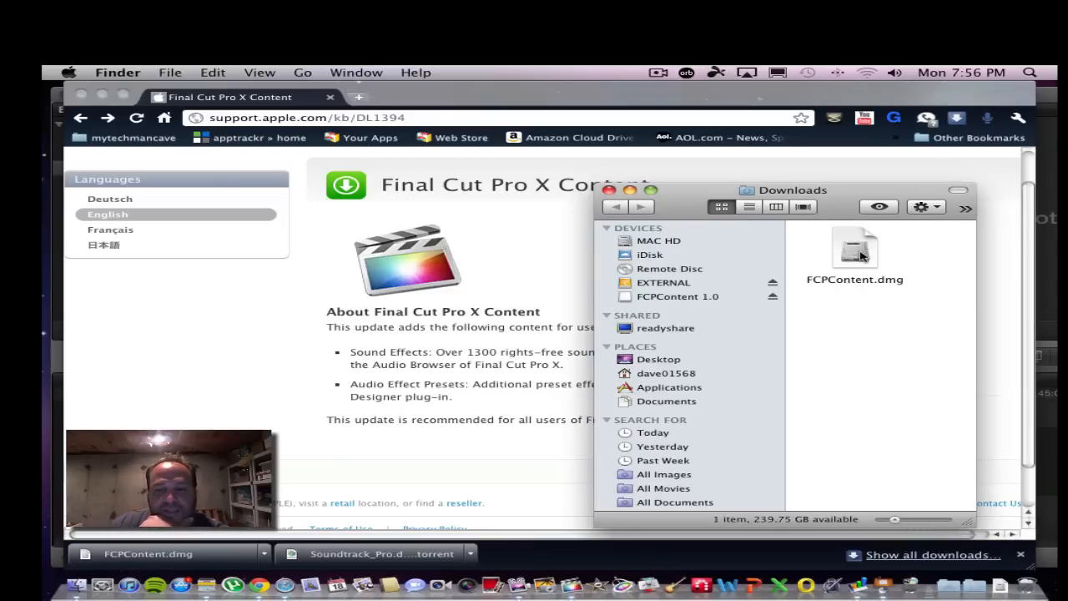
Mount FCPContent.dmg and launch FCPContent.pkg to reach the installer's Introduction screen.
double_click(855, 250)
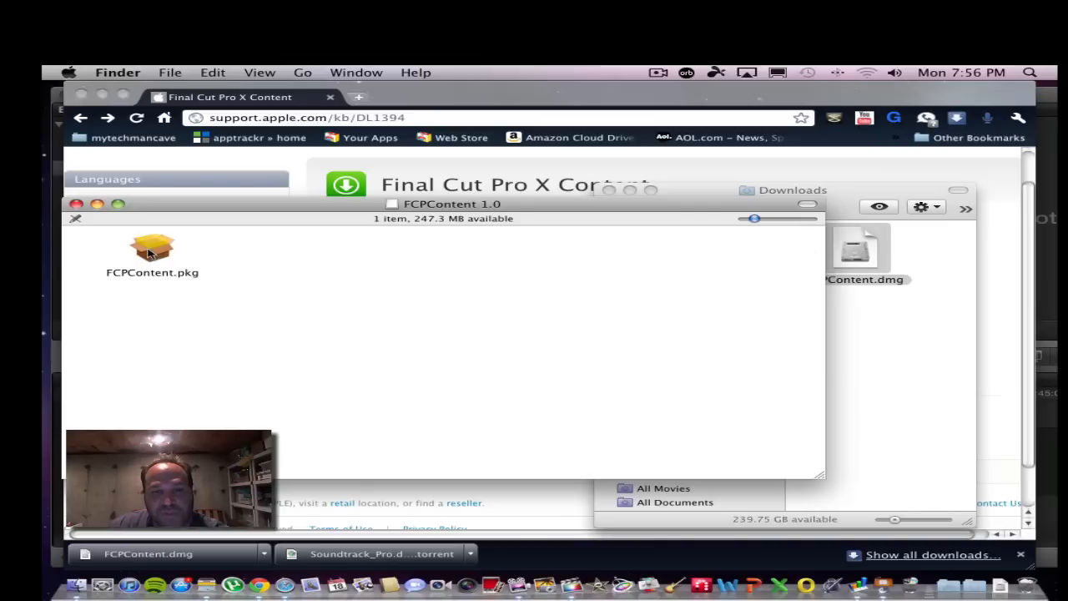
double_click(152, 247)
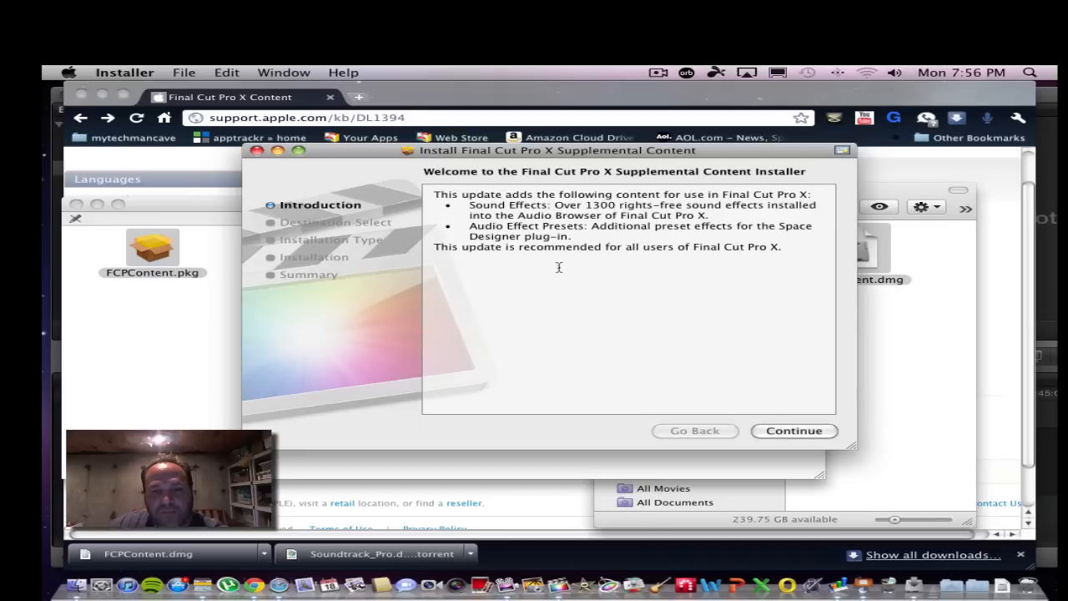
mouse_move(584, 198)
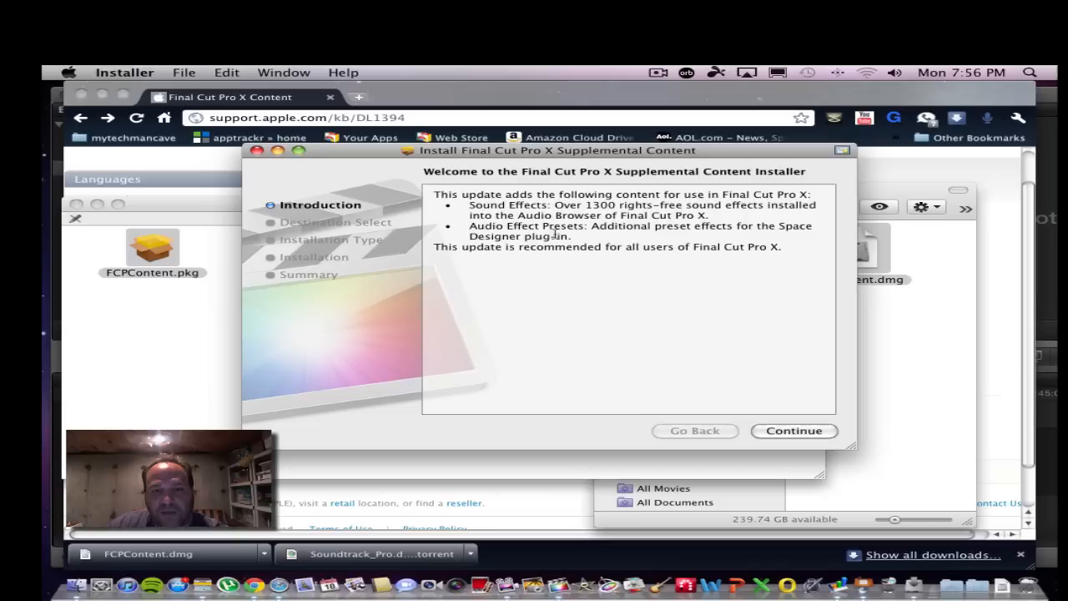
mouse_move(497, 215)
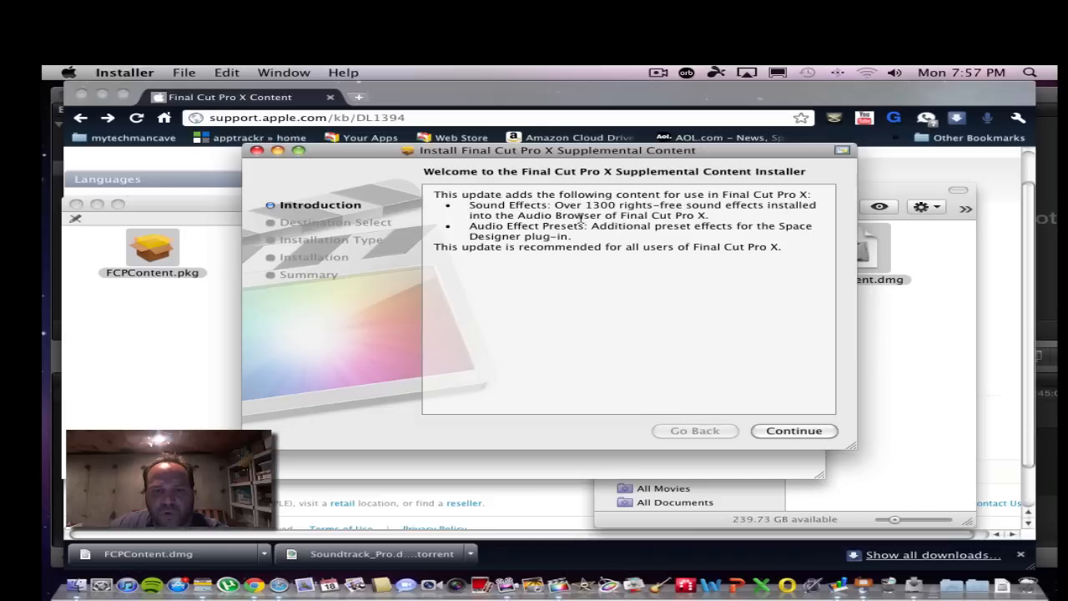
mouse_move(615, 250)
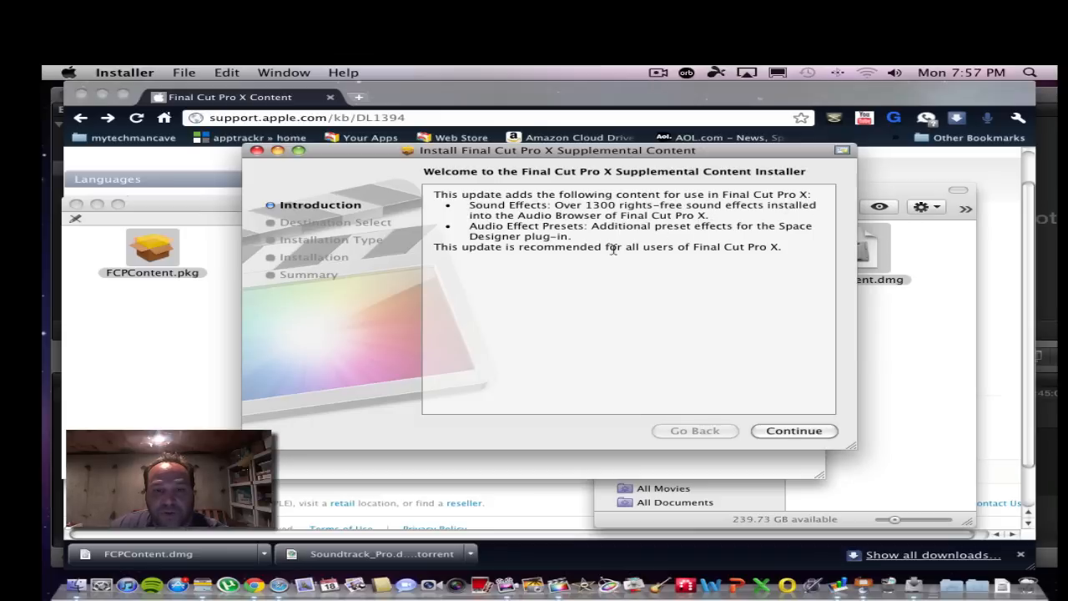
mouse_move(501, 230)
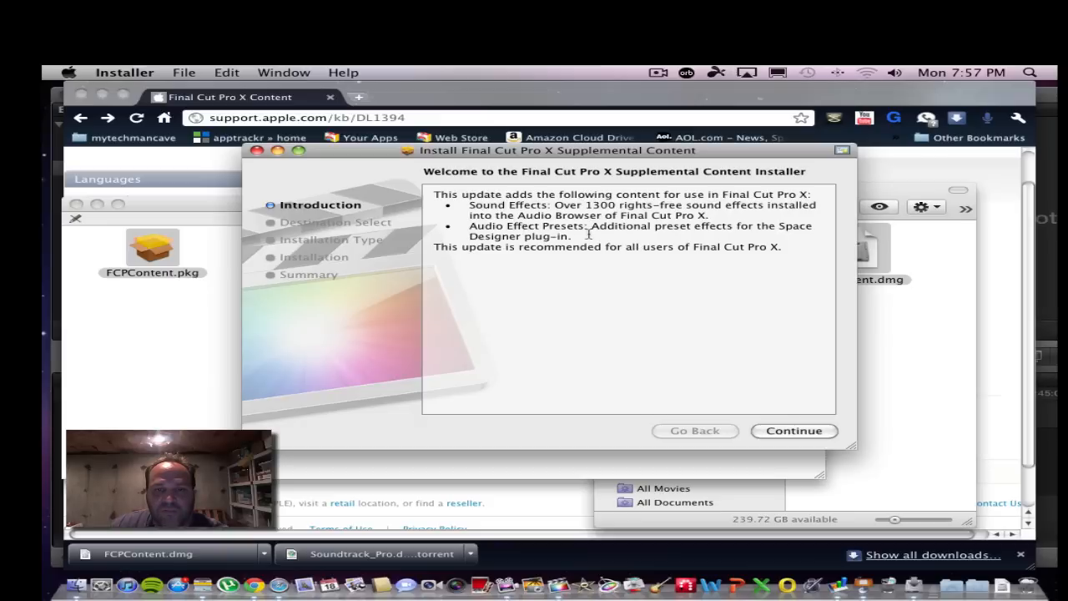
mouse_move(611, 254)
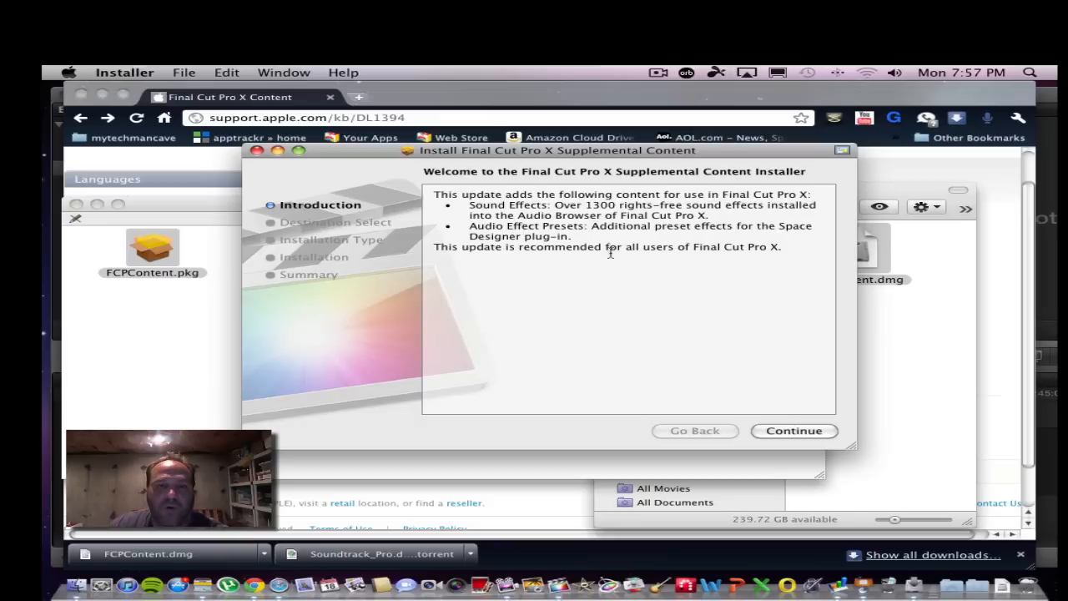
mouse_move(774, 418)
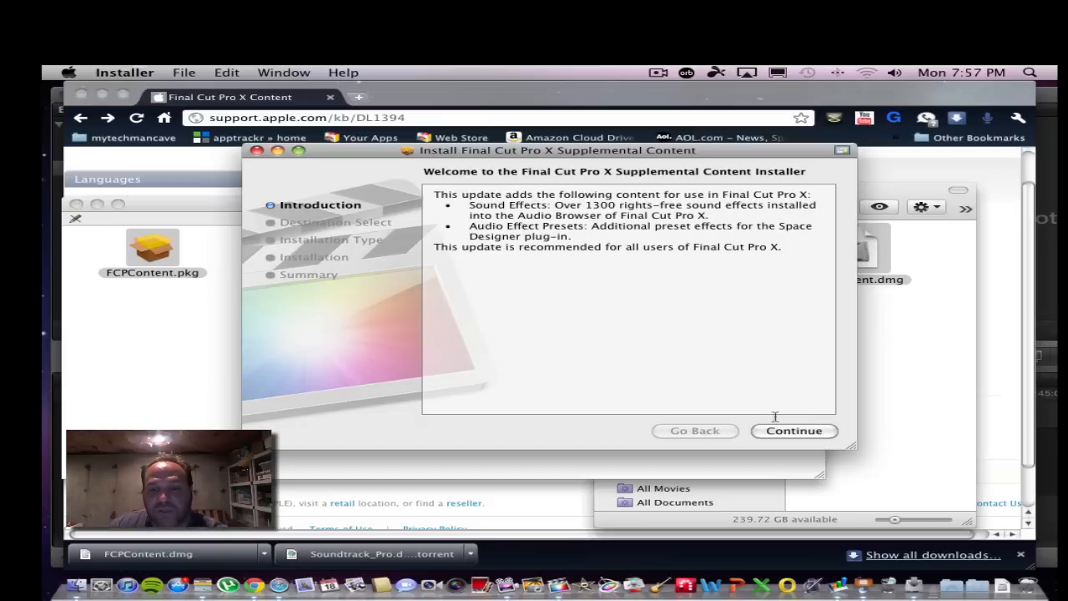
Start the standard install on MAC HD and authorize it with the administrator password.
click(794, 431)
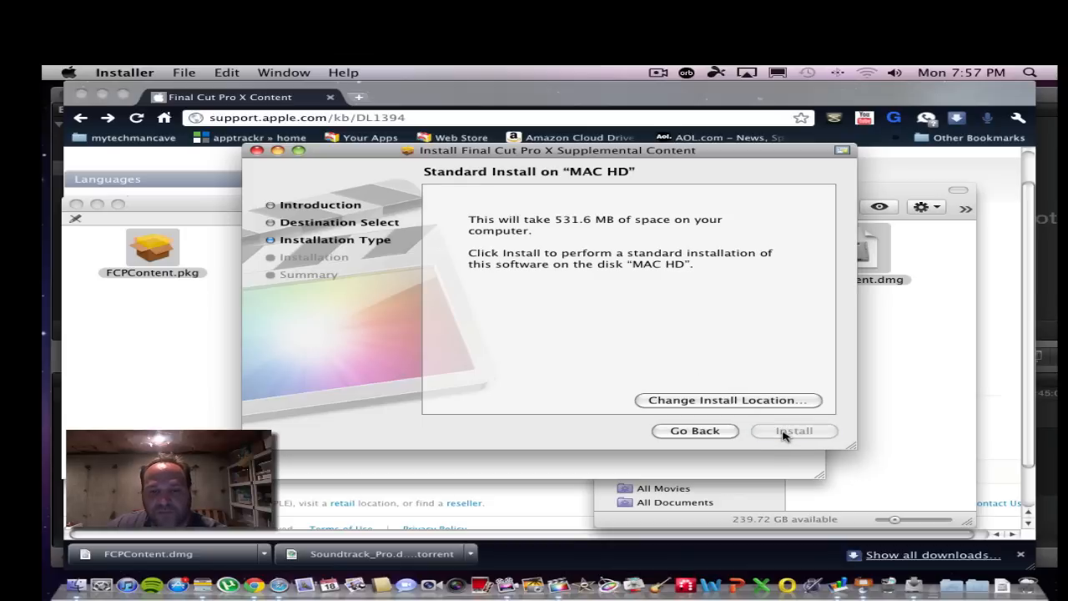
click(795, 430)
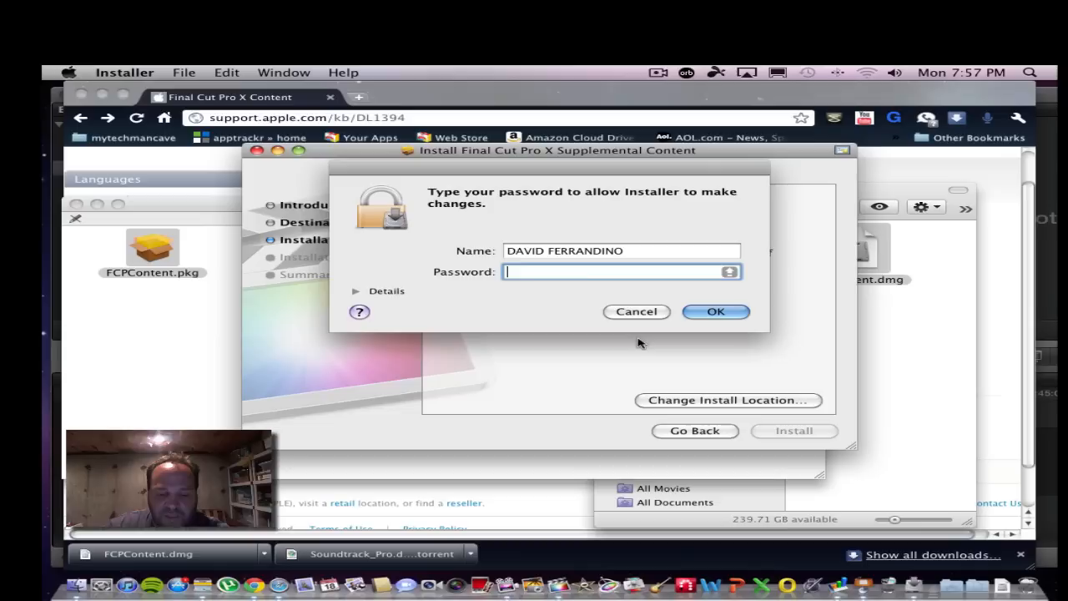
text(••••)
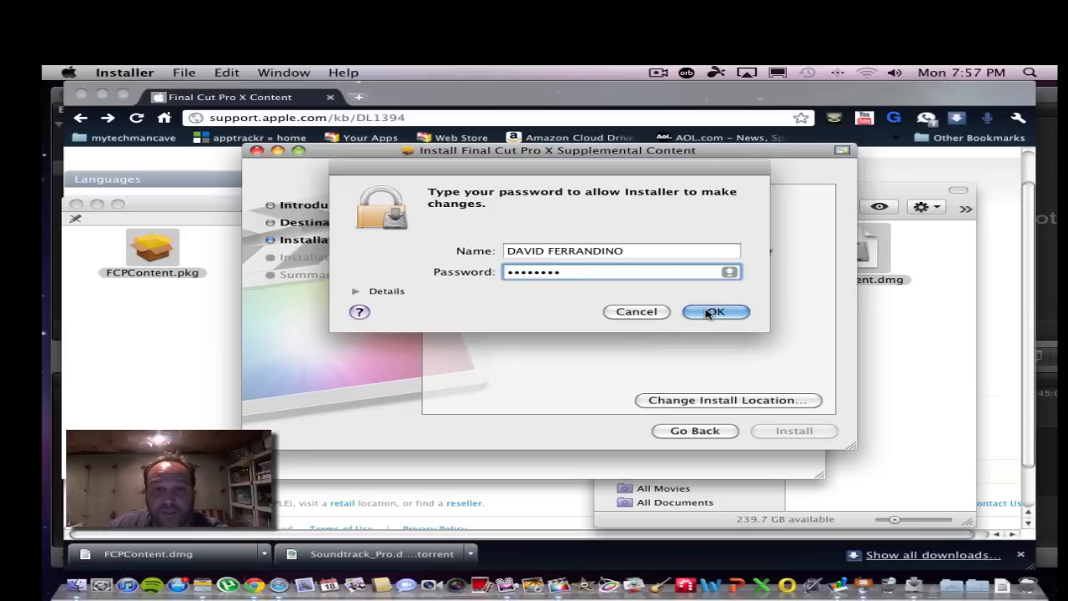
click(714, 312)
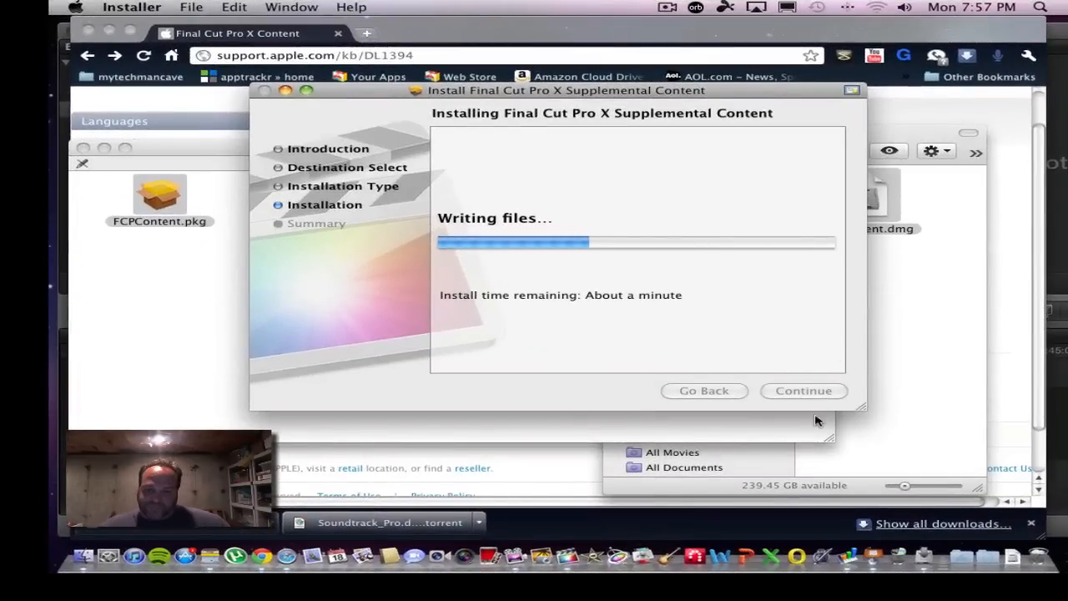
mouse_move(545, 265)
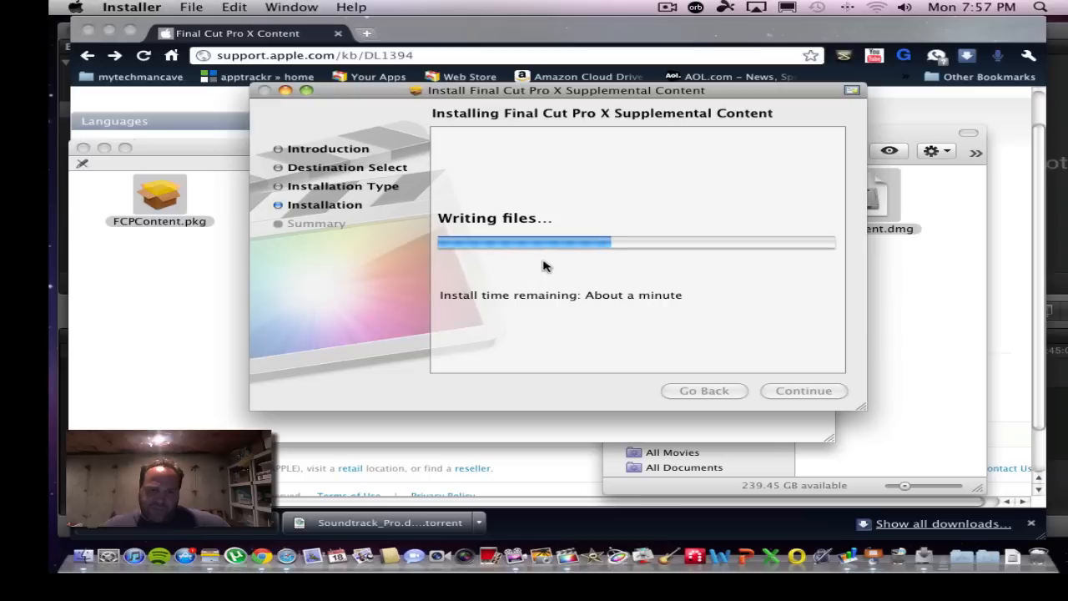
mouse_move(1014, 575)
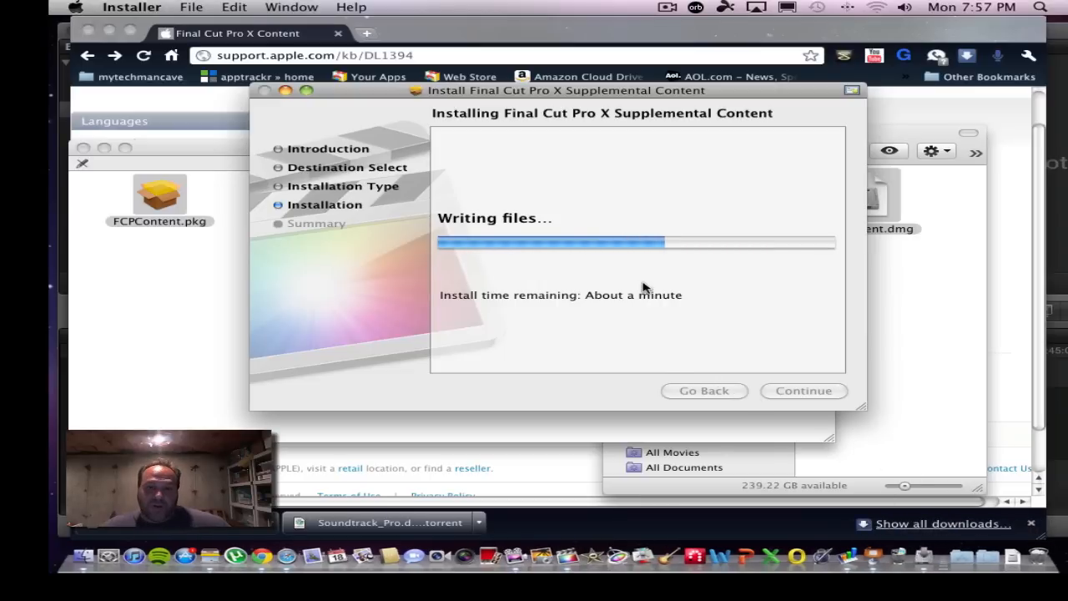
mouse_move(527, 177)
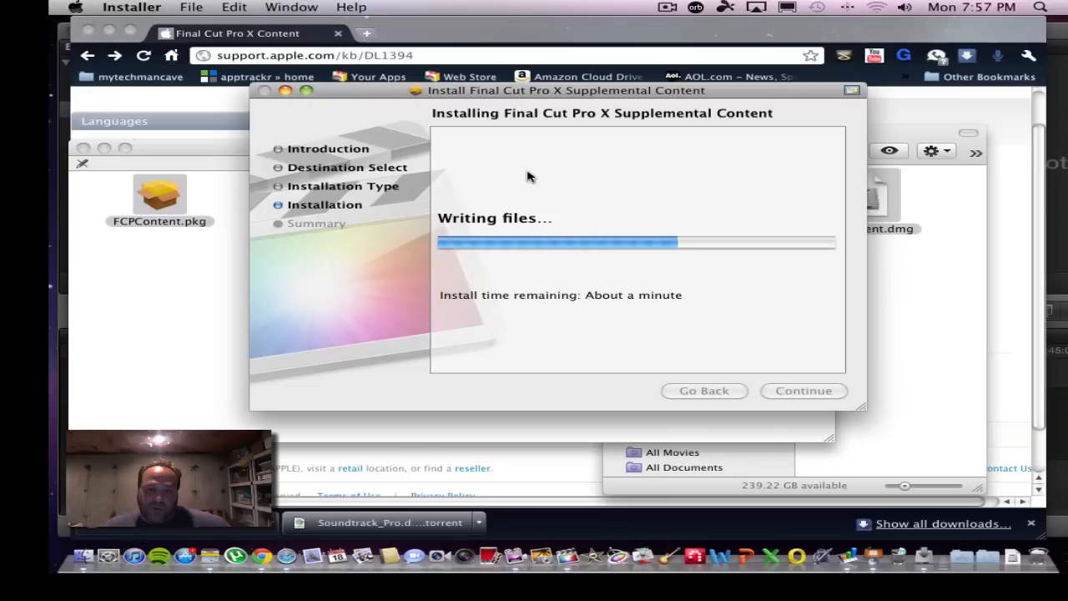
mouse_move(538, 291)
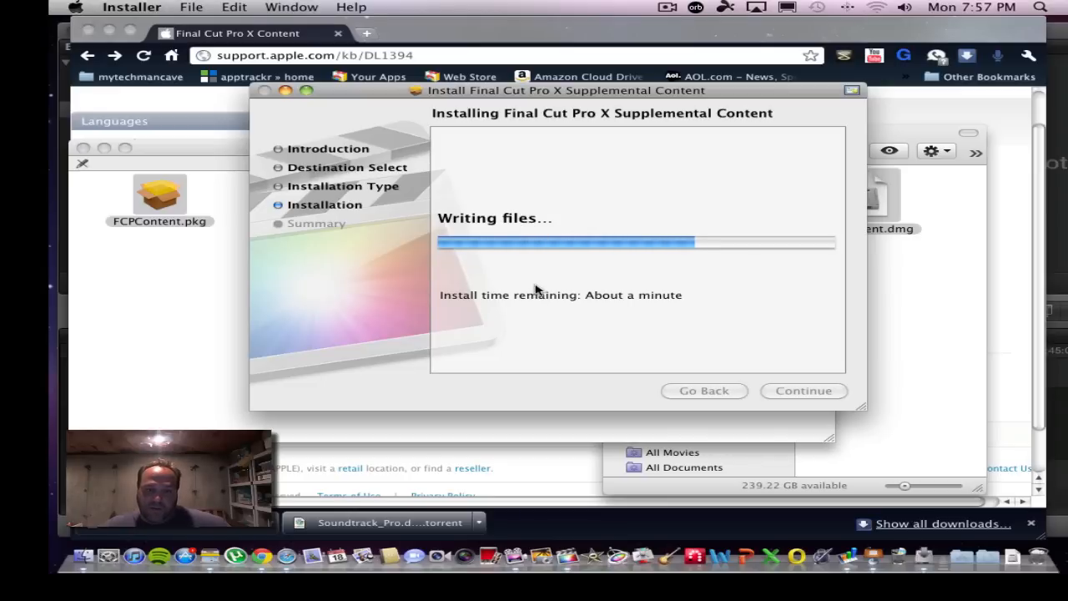
mouse_move(598, 296)
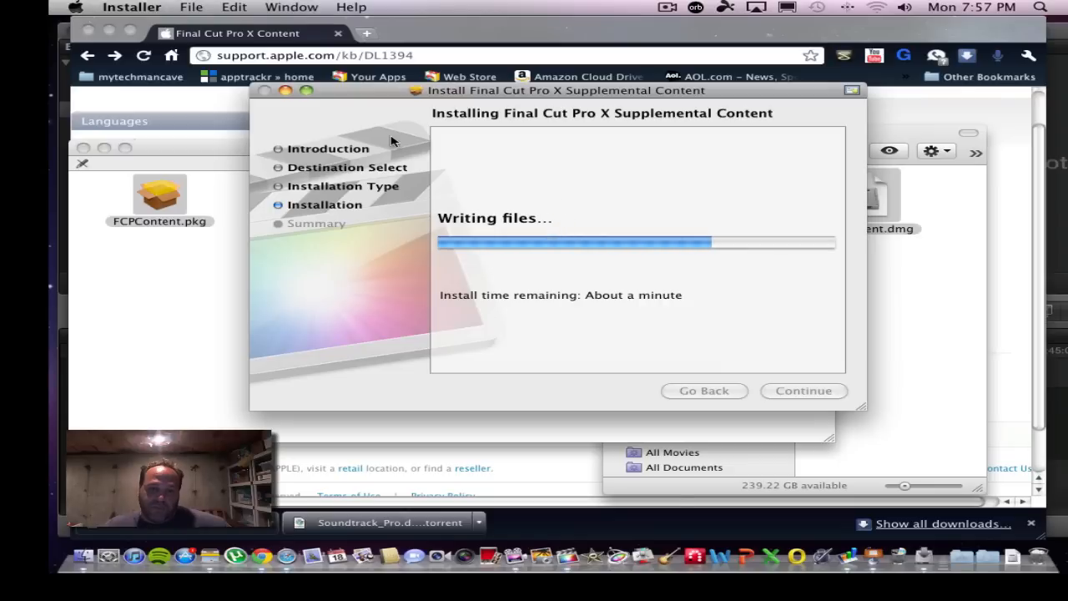
mouse_move(182, 131)
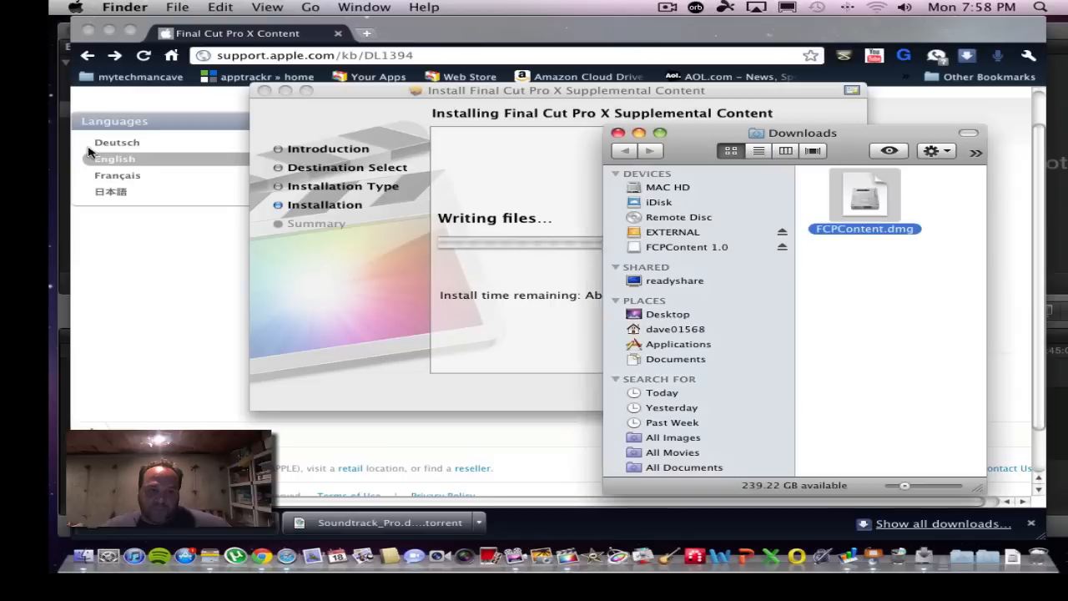
mouse_move(618, 133)
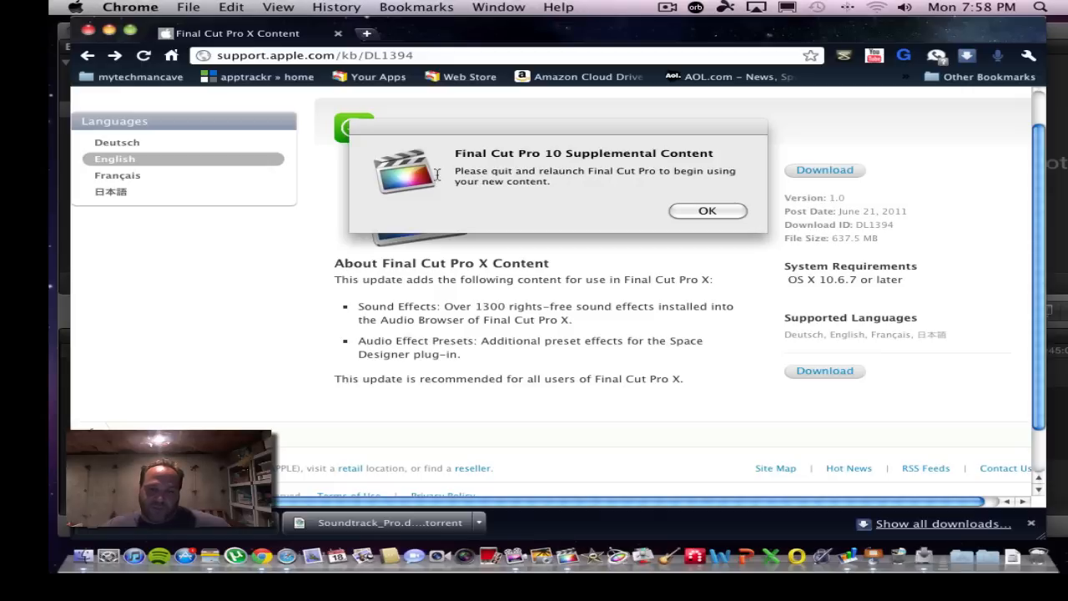
mouse_move(459, 177)
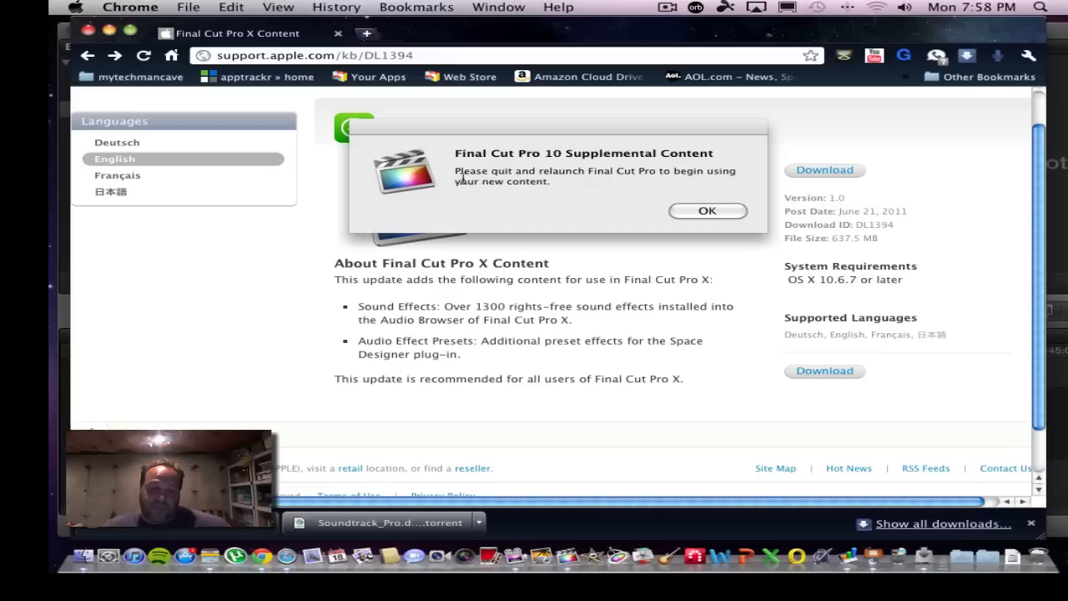
mouse_move(478, 172)
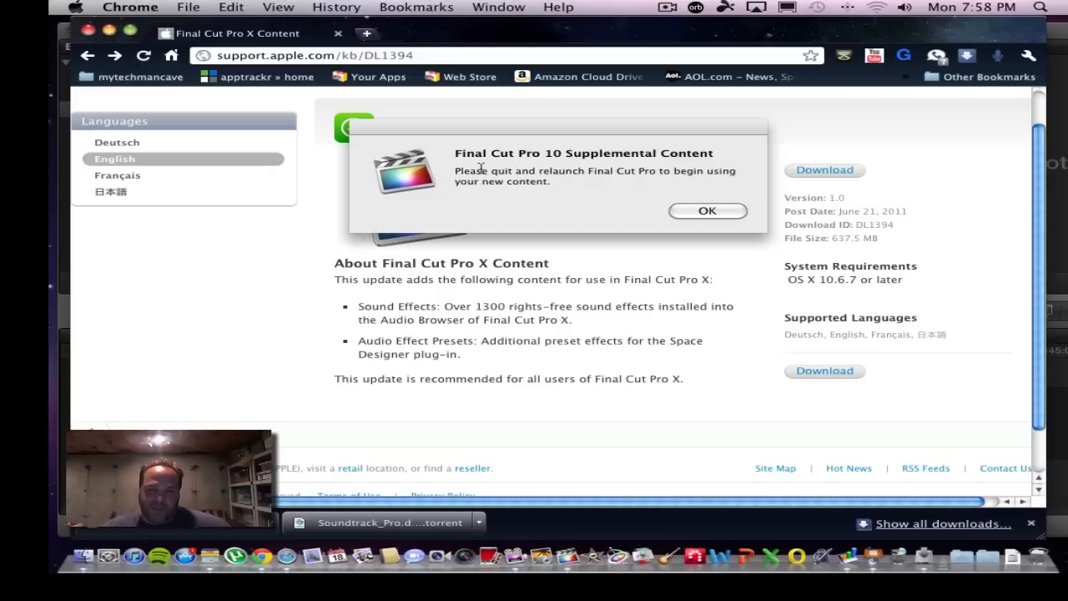
mouse_move(636, 175)
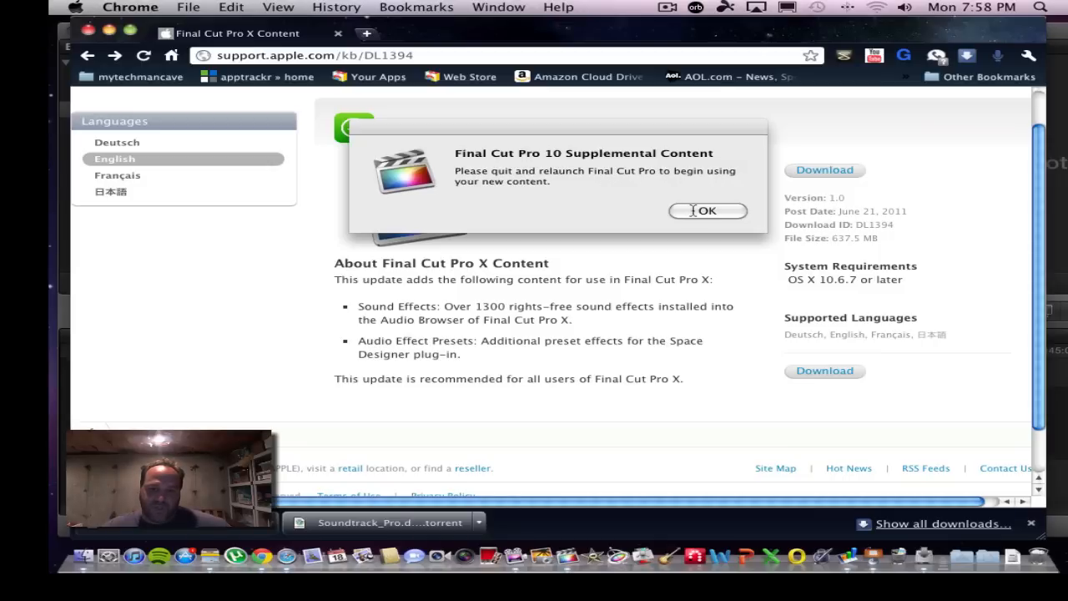
Acknowledge the relaunch Final Cut Pro notice and close the successful installer.
click(708, 210)
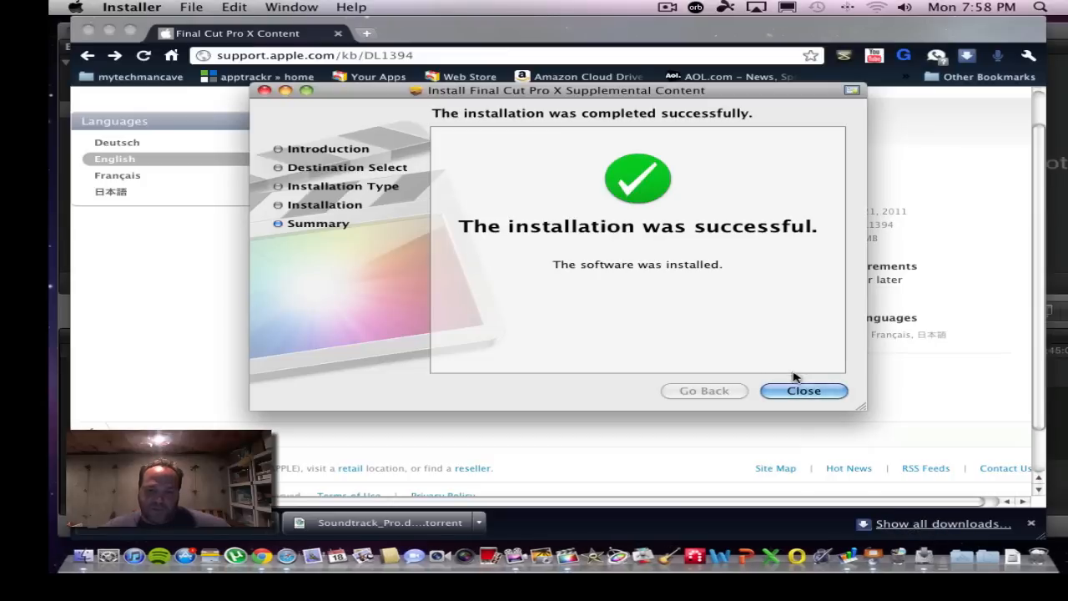
click(803, 390)
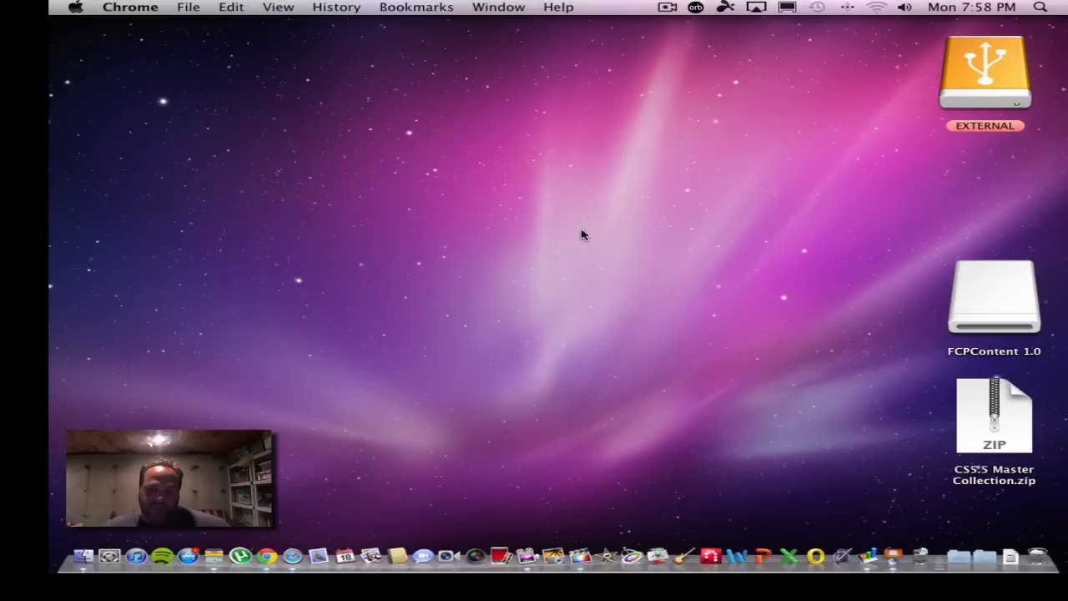
Eject the FCPContent 1.0 disk and relaunch Final Cut Pro from the Dock.
right_click(993, 297)
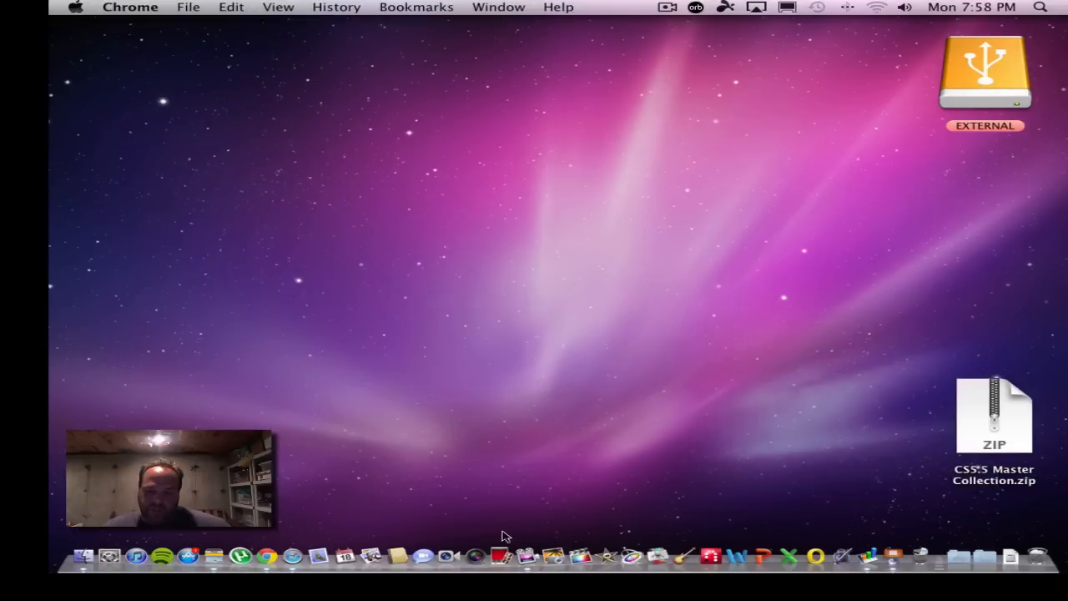
mouse_move(577, 554)
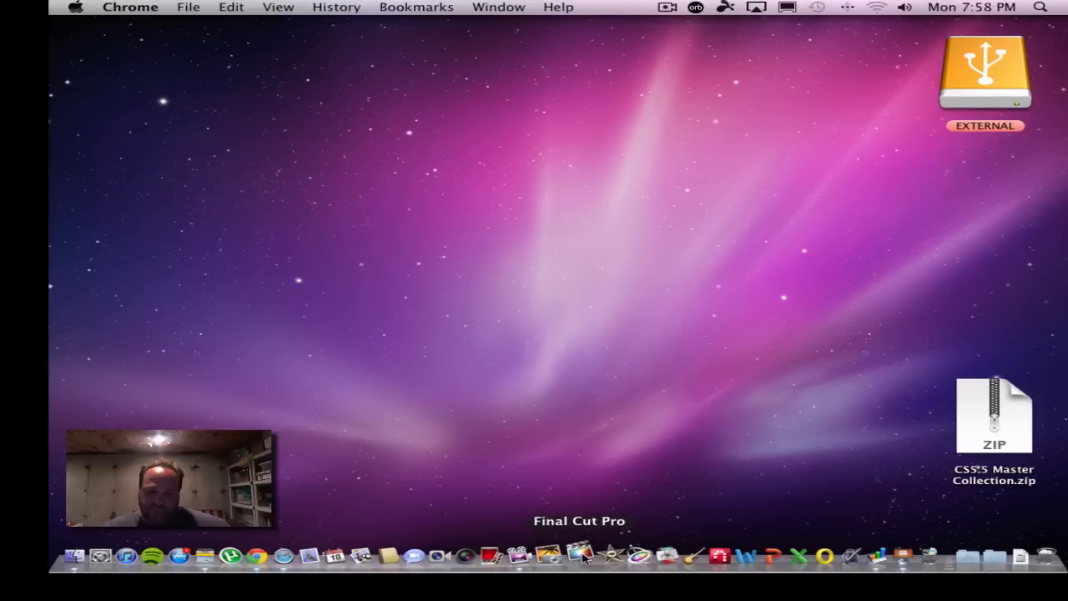
mouse_move(541, 260)
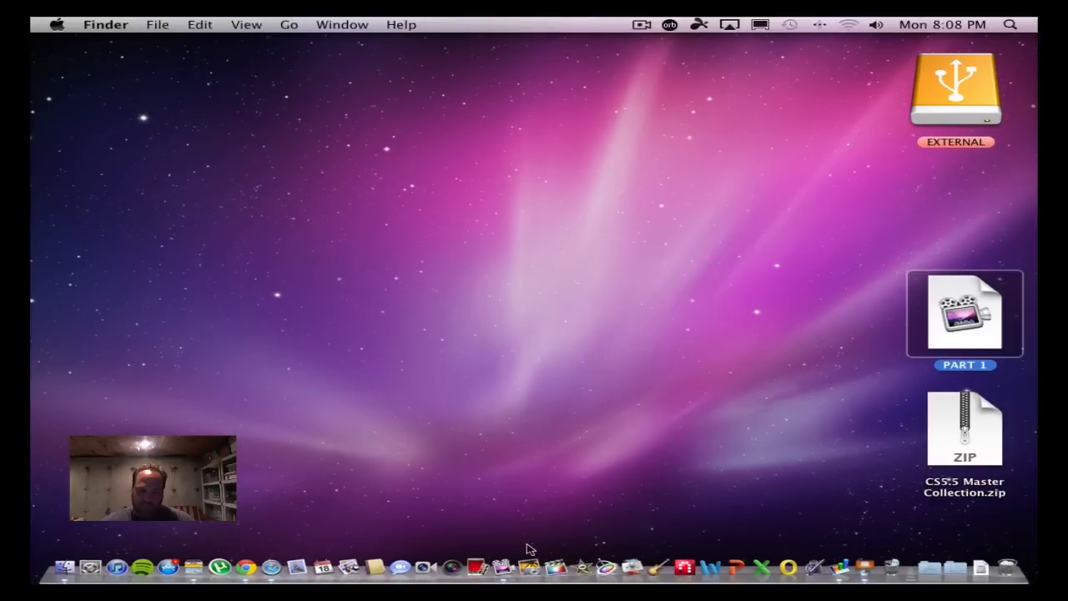
mouse_move(551, 407)
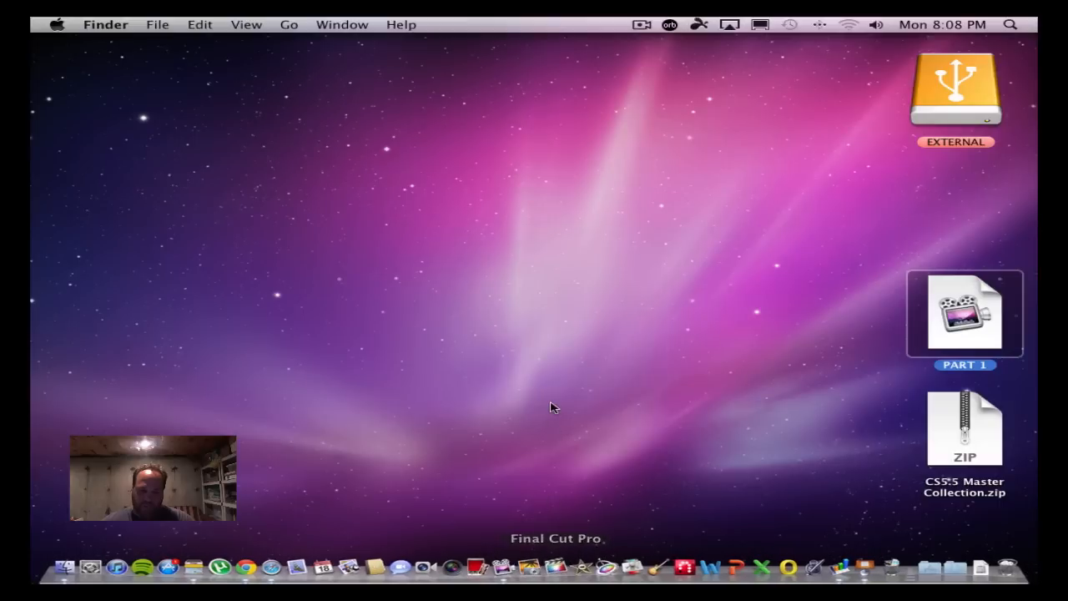
mouse_move(421, 354)
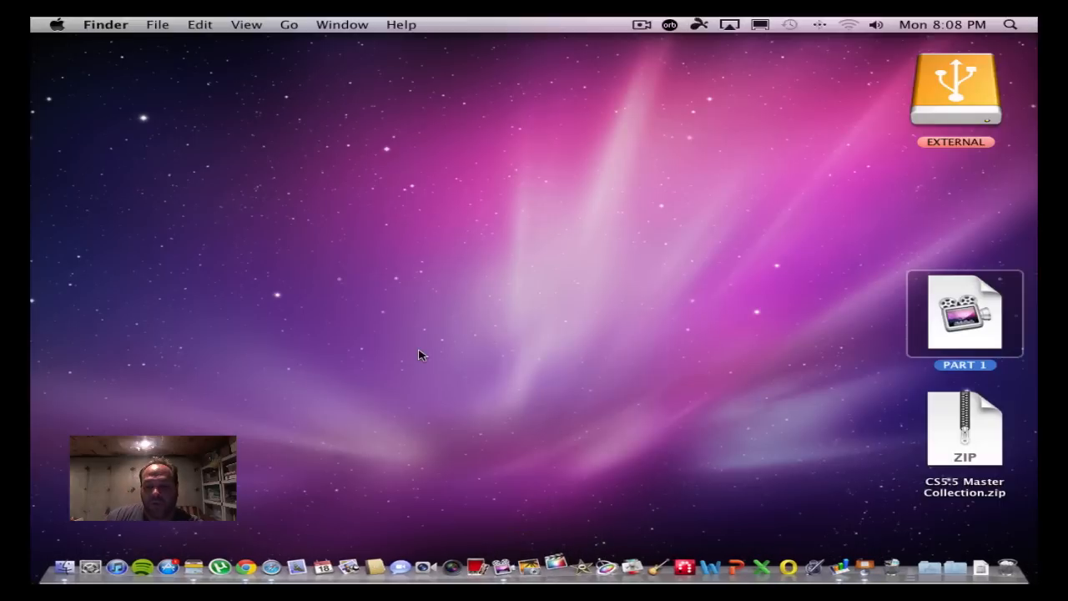
click(559, 567)
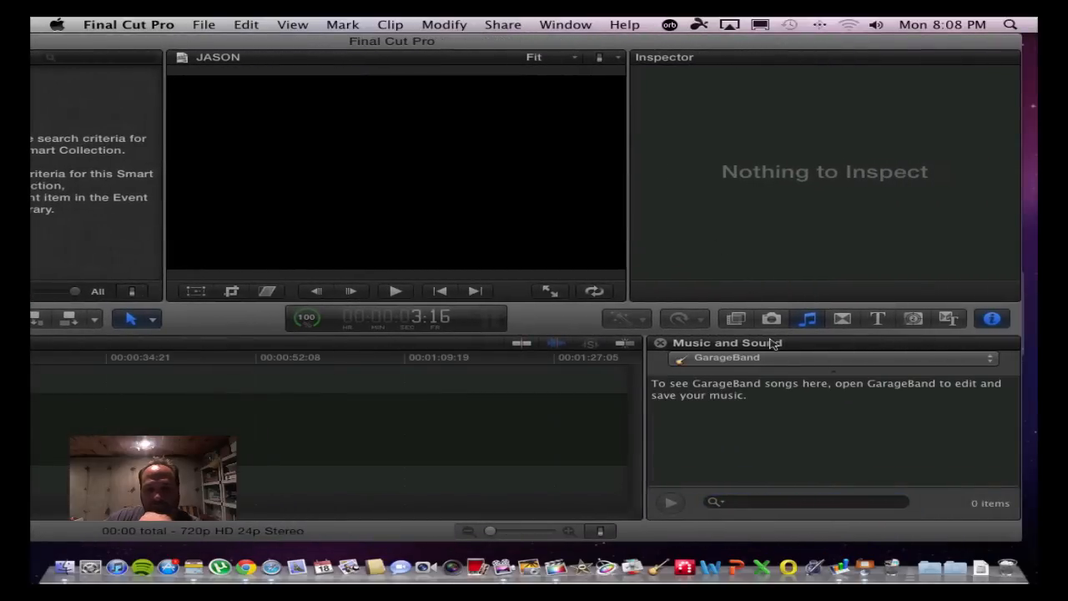
mouse_move(783, 371)
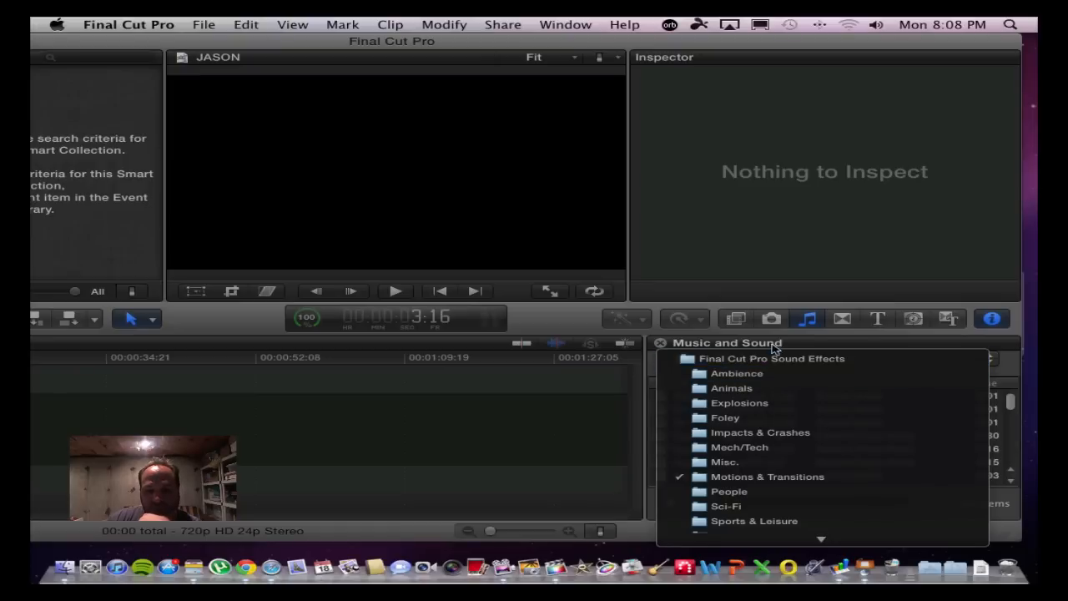
Show the 184 Motions & Transitions effects in the Music and Sound browser and open its category list.
click(768, 477)
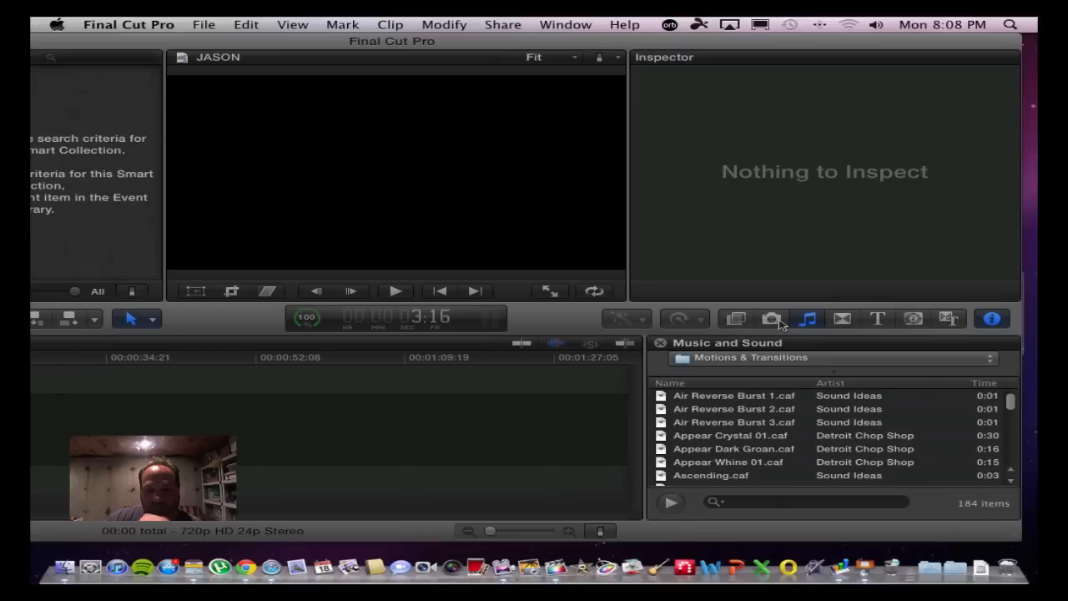
mouse_move(808, 318)
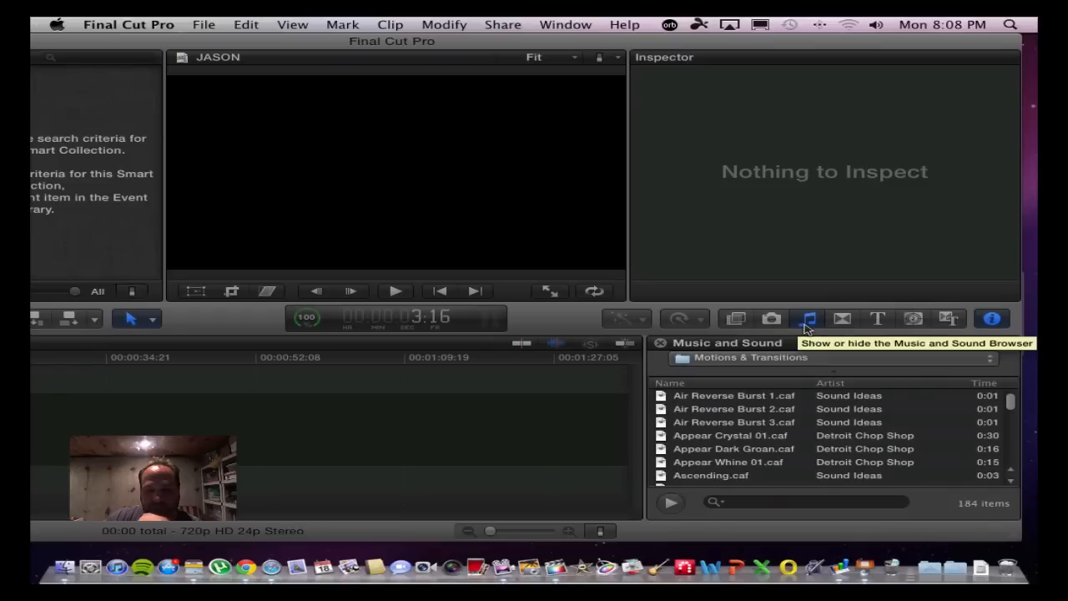
mouse_move(808, 318)
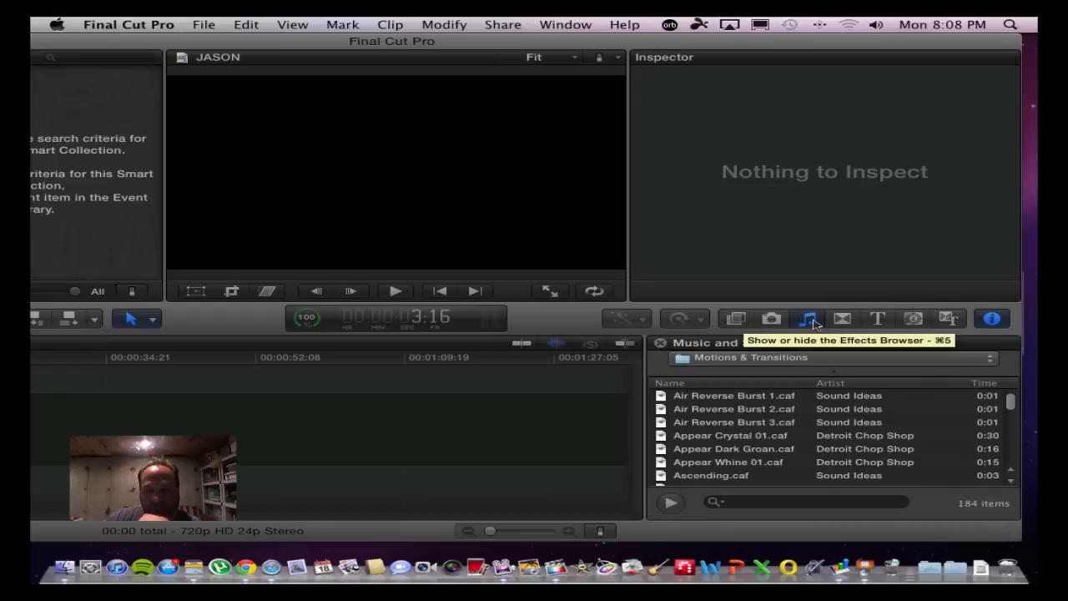
click(806, 317)
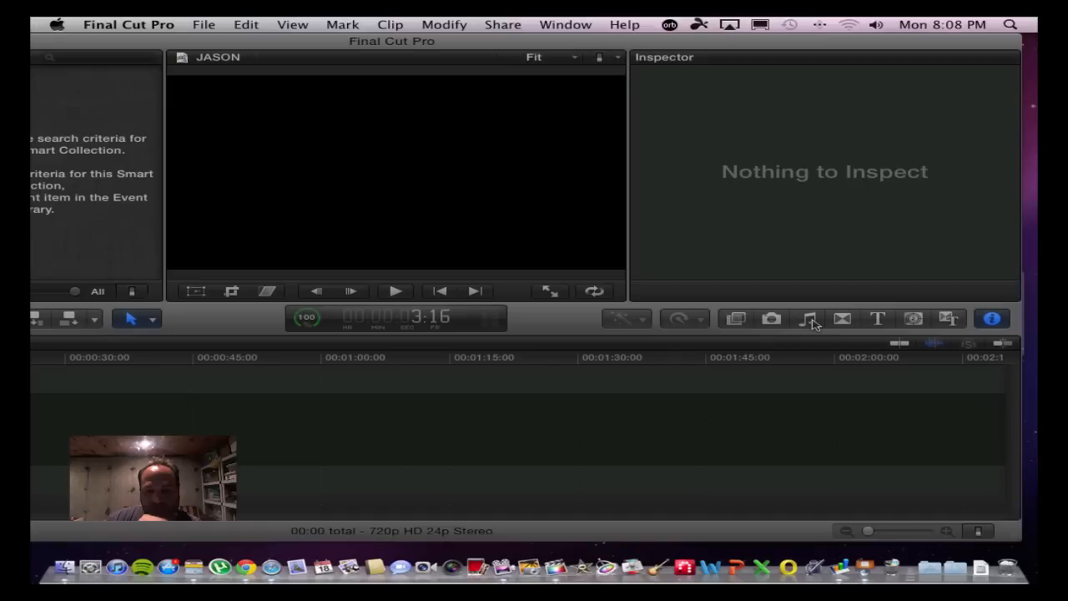
click(806, 317)
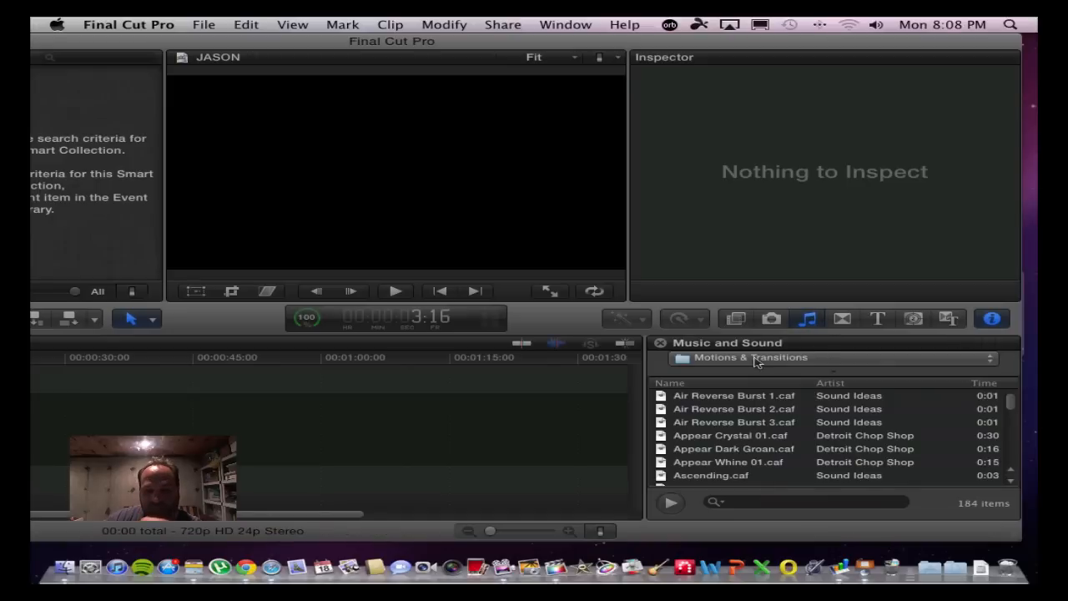
click(831, 357)
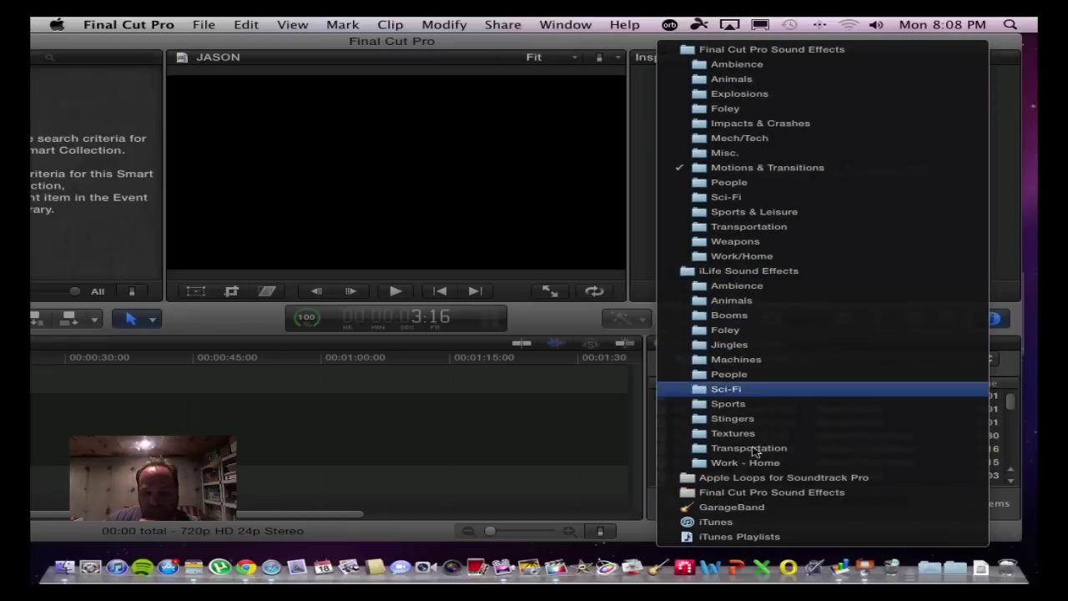
List all 1,337 Final Cut Pro Sound Effects, preview Auto Garage Shop, and reopen the category list.
click(771, 490)
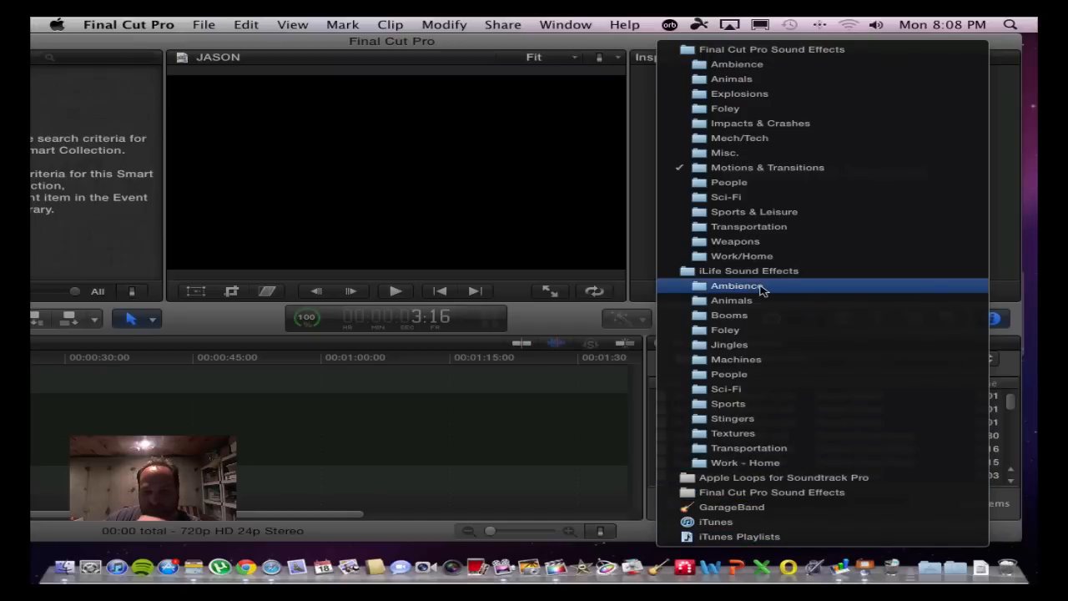
mouse_move(768, 48)
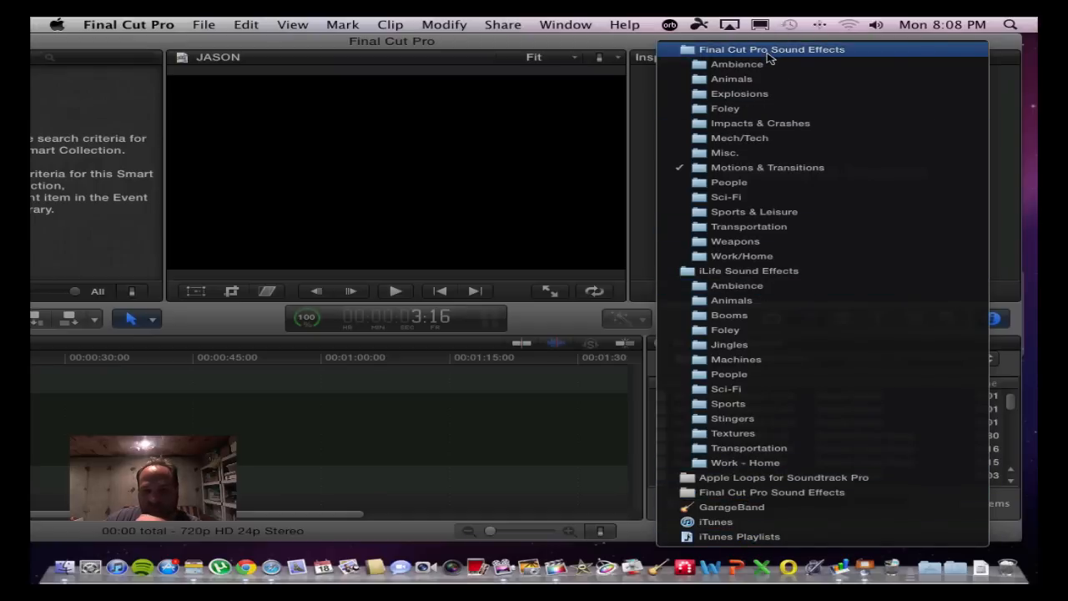
click(771, 48)
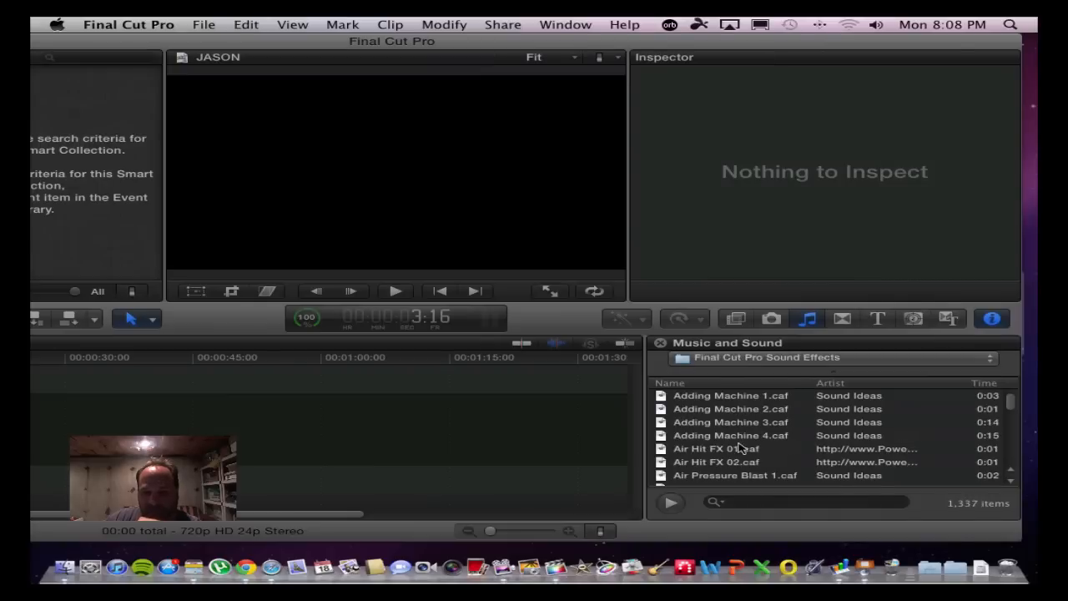
scroll(down, 3)
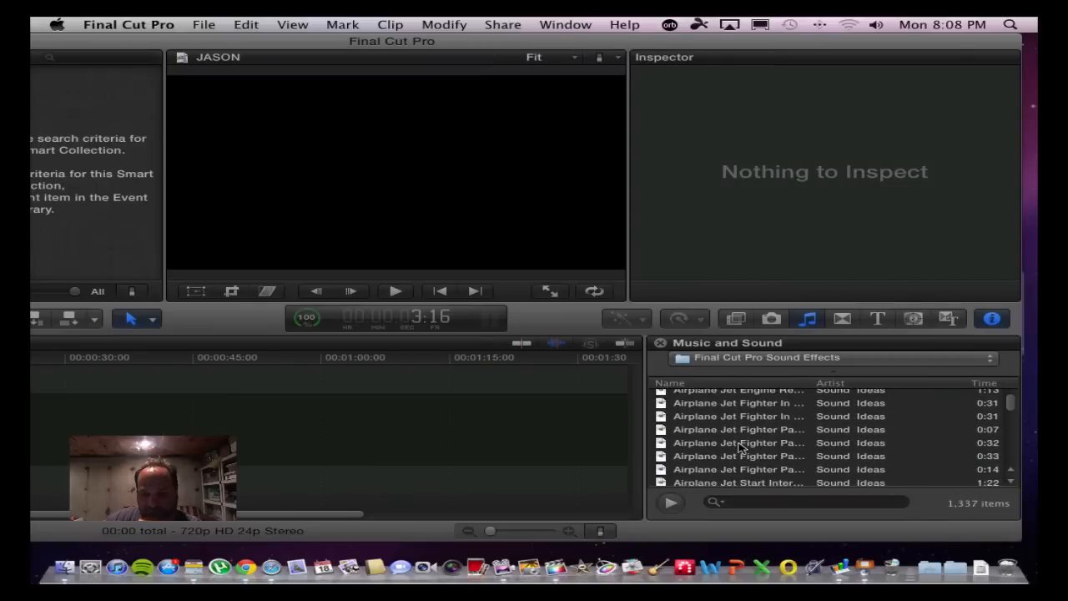
scroll(down, 3)
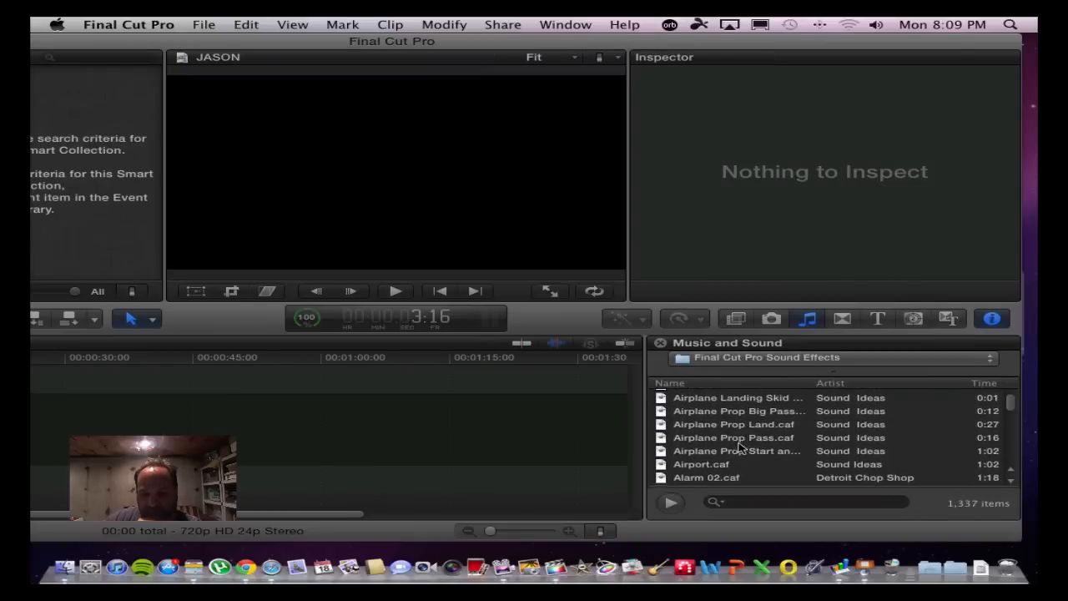
scroll(down, 3)
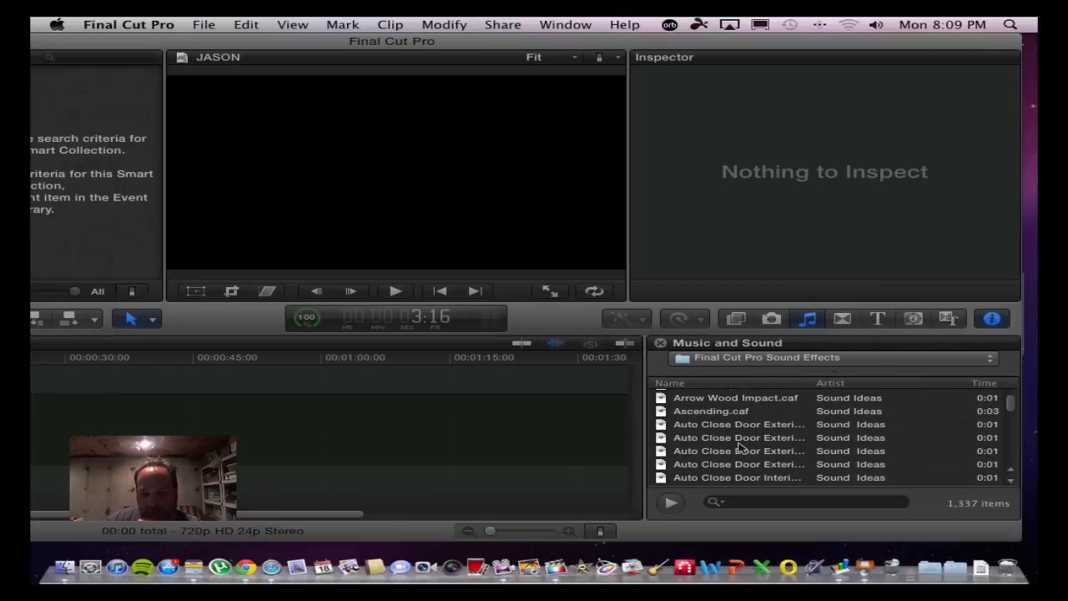
scroll(down, 3)
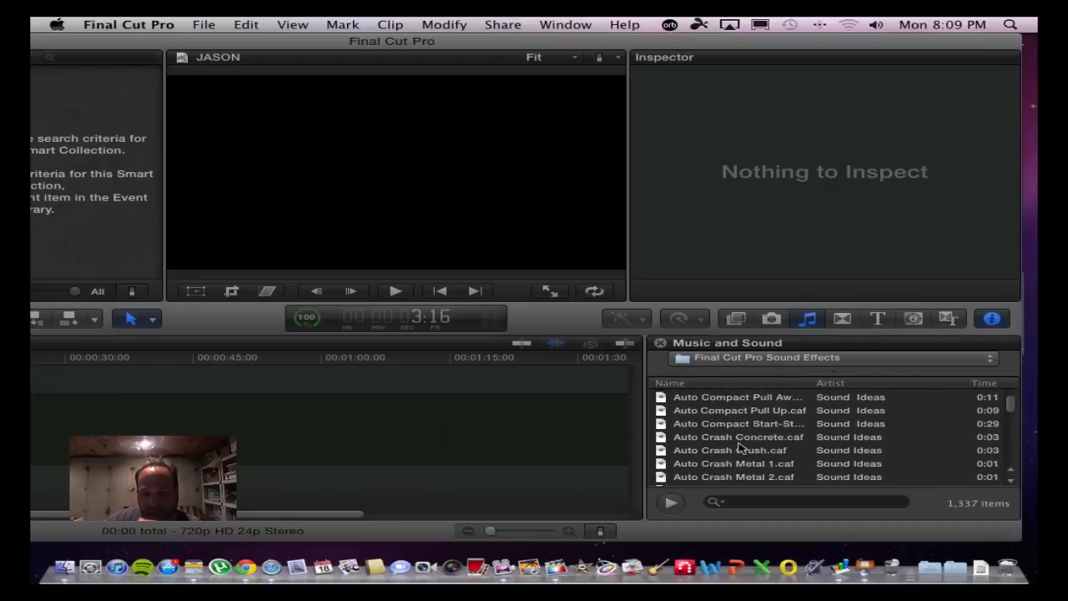
scroll(down, 3)
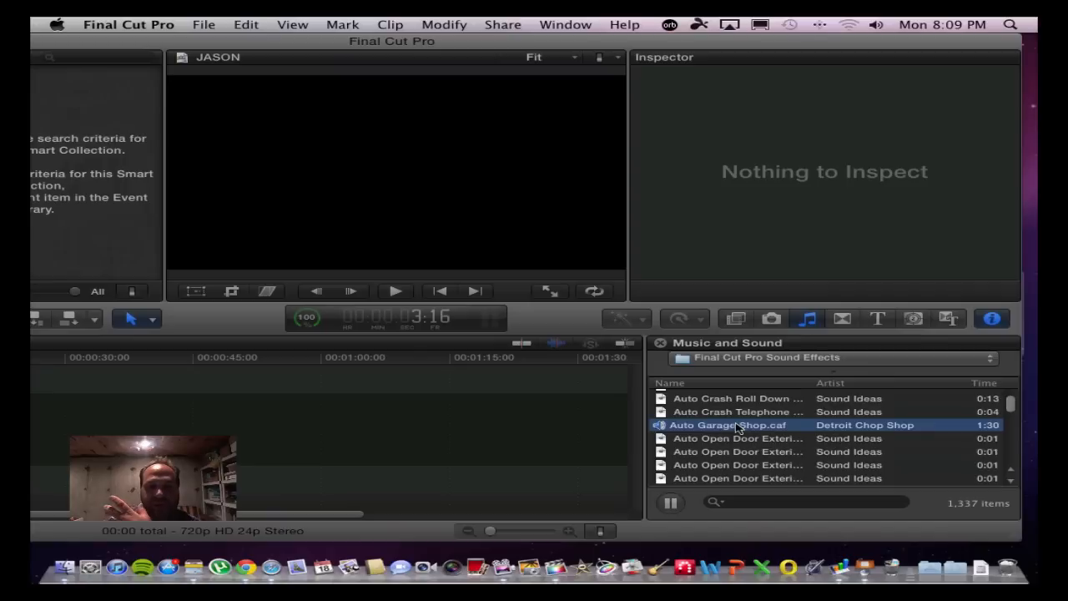
mouse_move(733, 427)
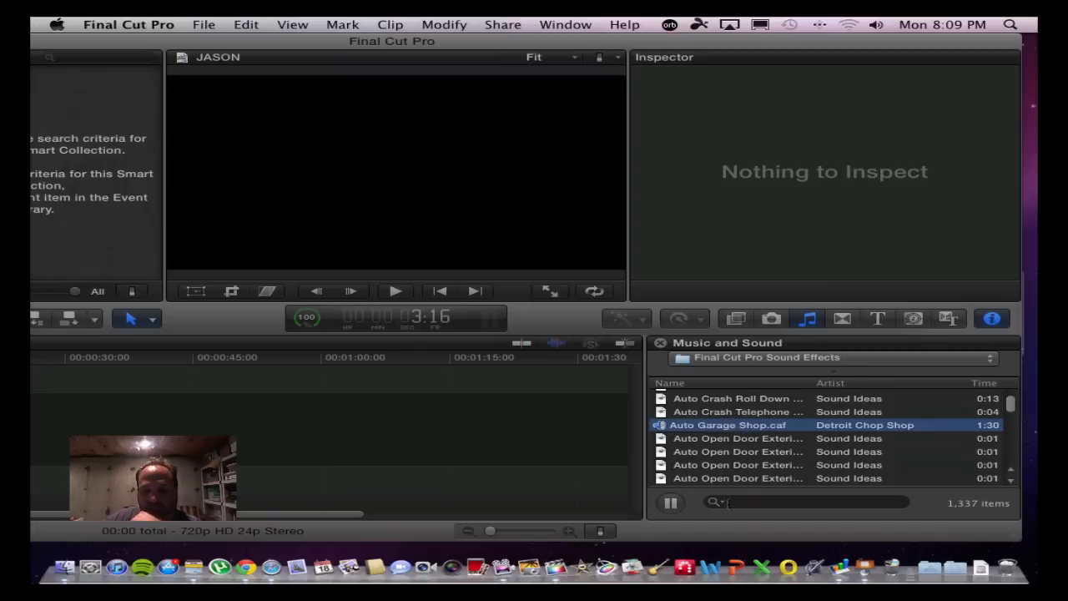
scroll(down, 3)
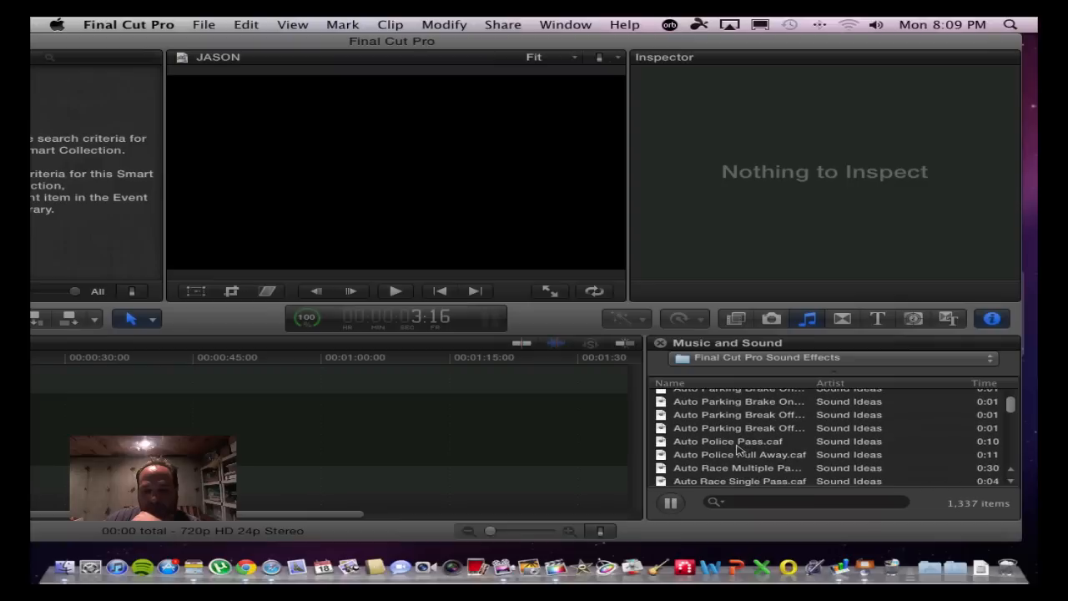
click(727, 441)
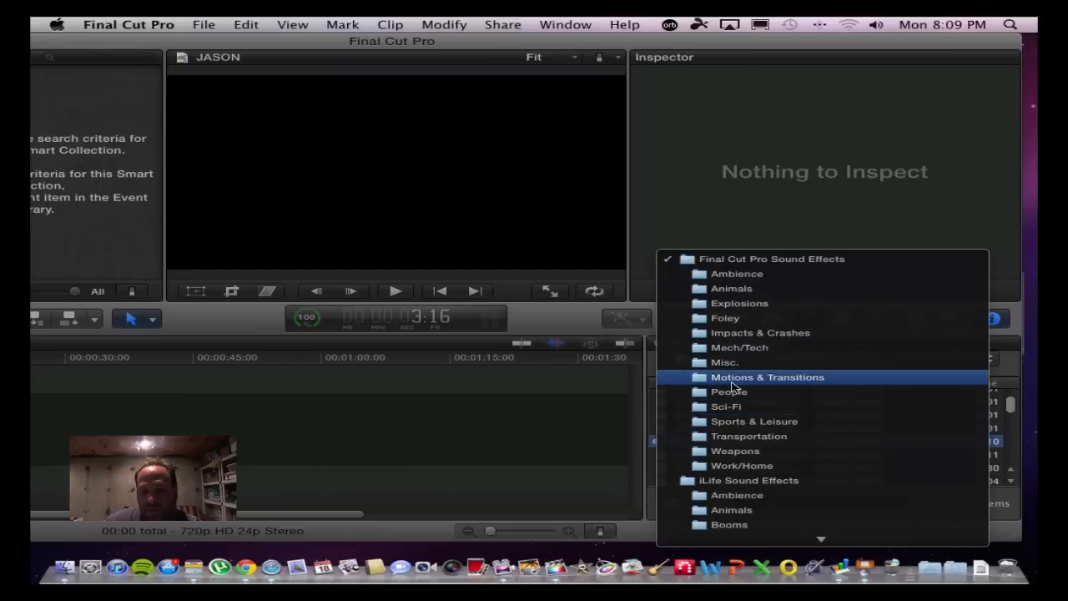
Filter to Motions & Transitions and preview Electronic Hit FX 10 then Drone Bells 01.
click(767, 377)
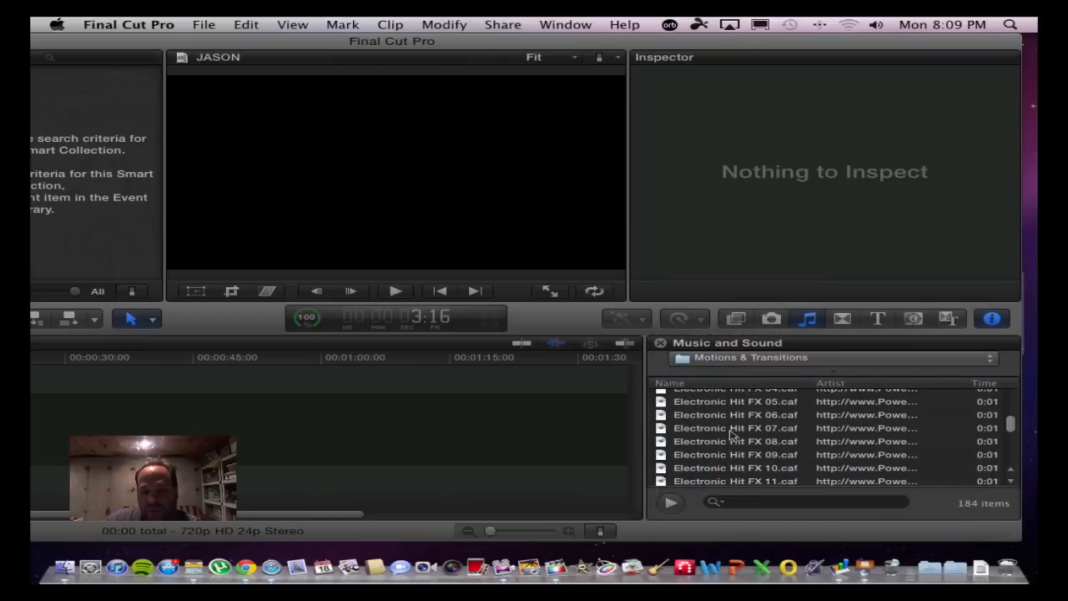
click(735, 468)
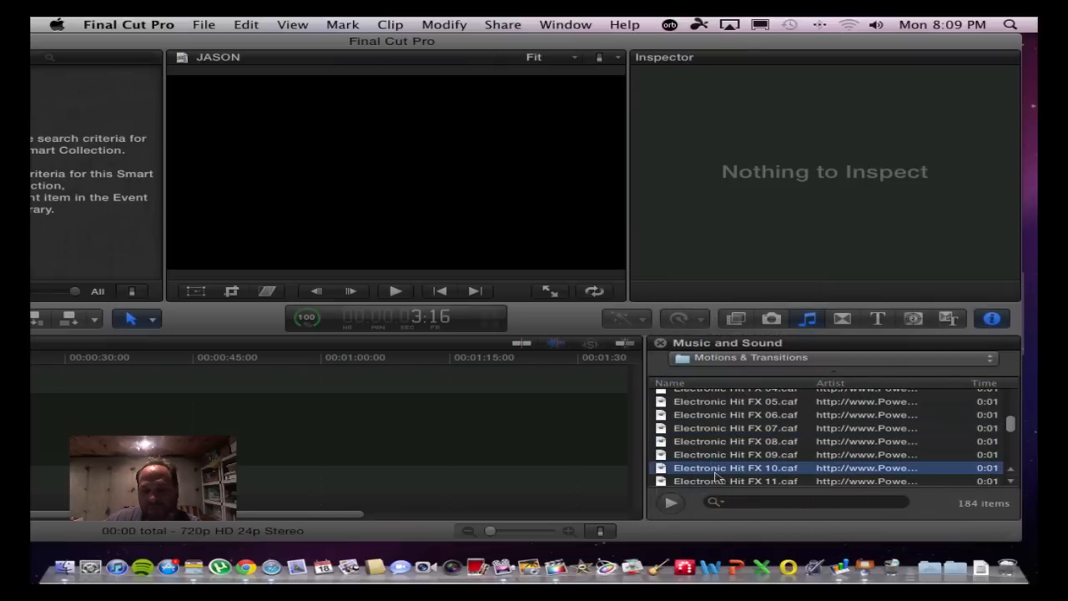
scroll(up, 3)
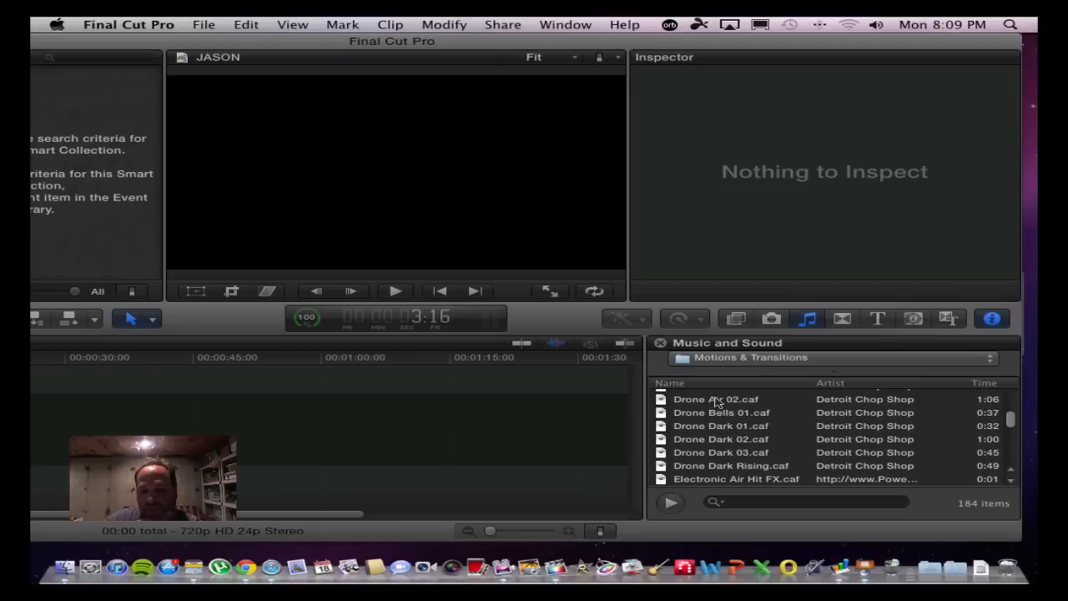
click(721, 412)
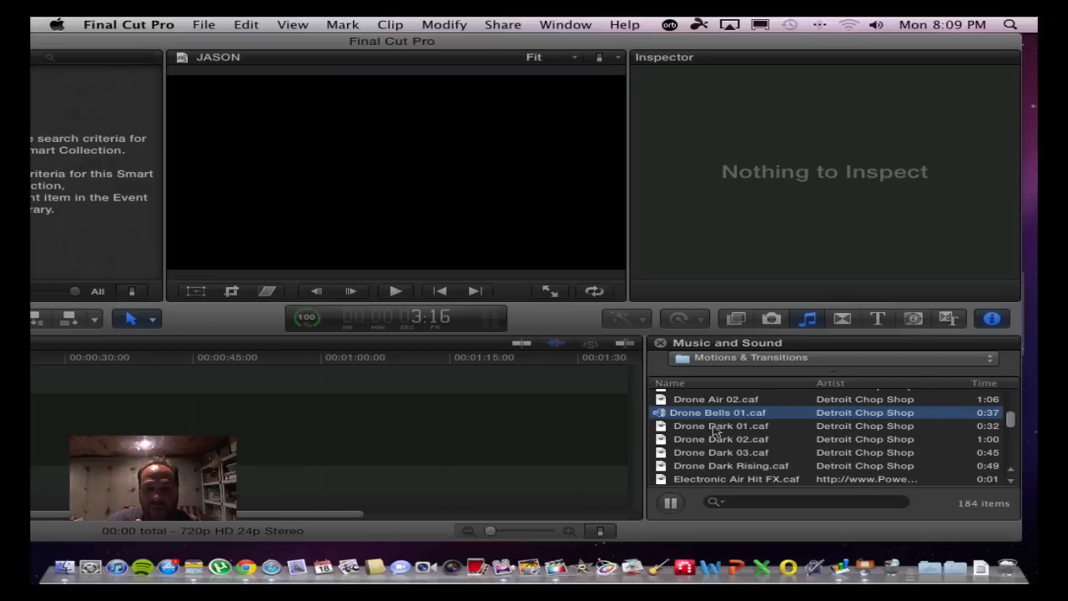
mouse_move(351, 204)
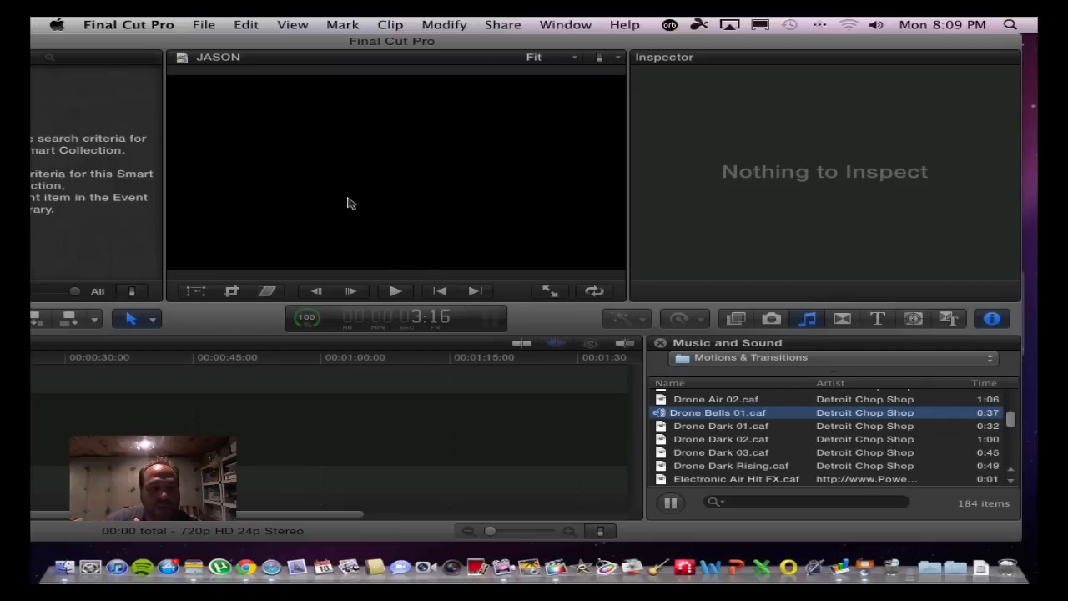
mouse_move(558, 38)
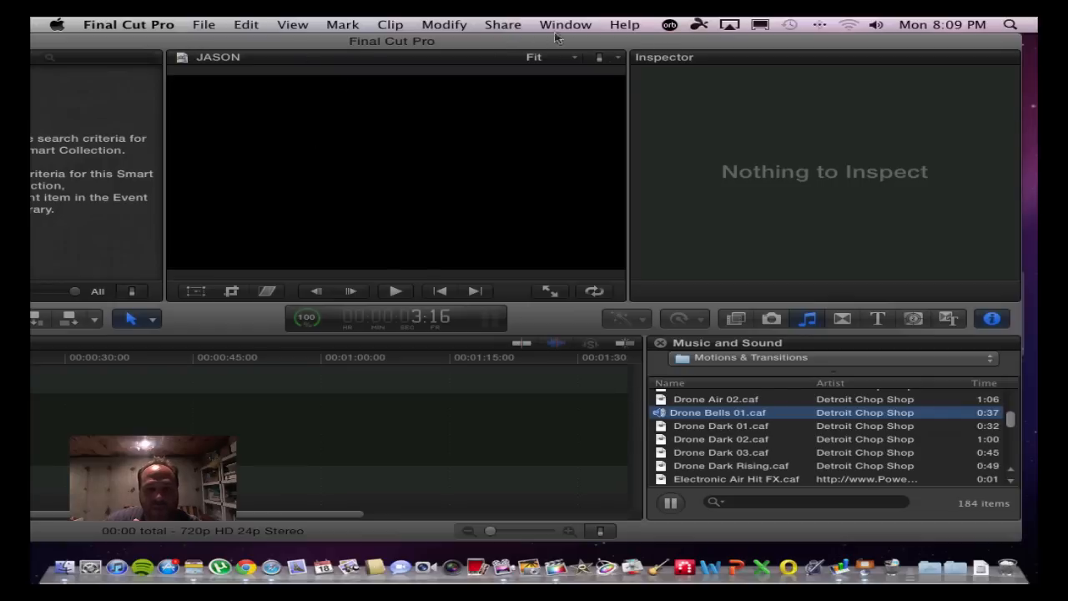
mouse_move(82, 46)
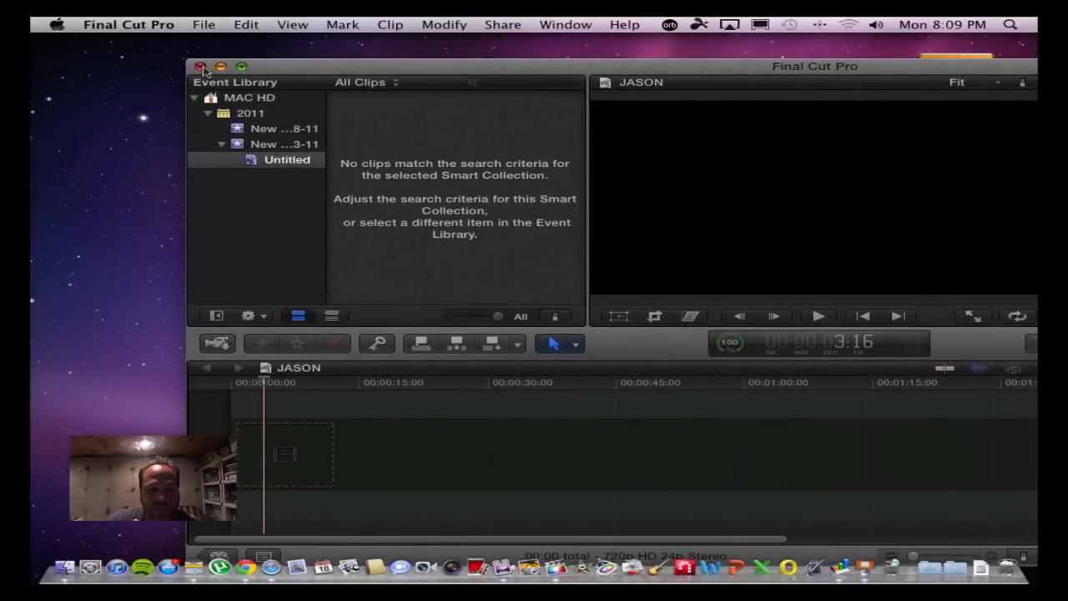
Close the Final Cut Pro window to return to the Finder desktop.
click(200, 67)
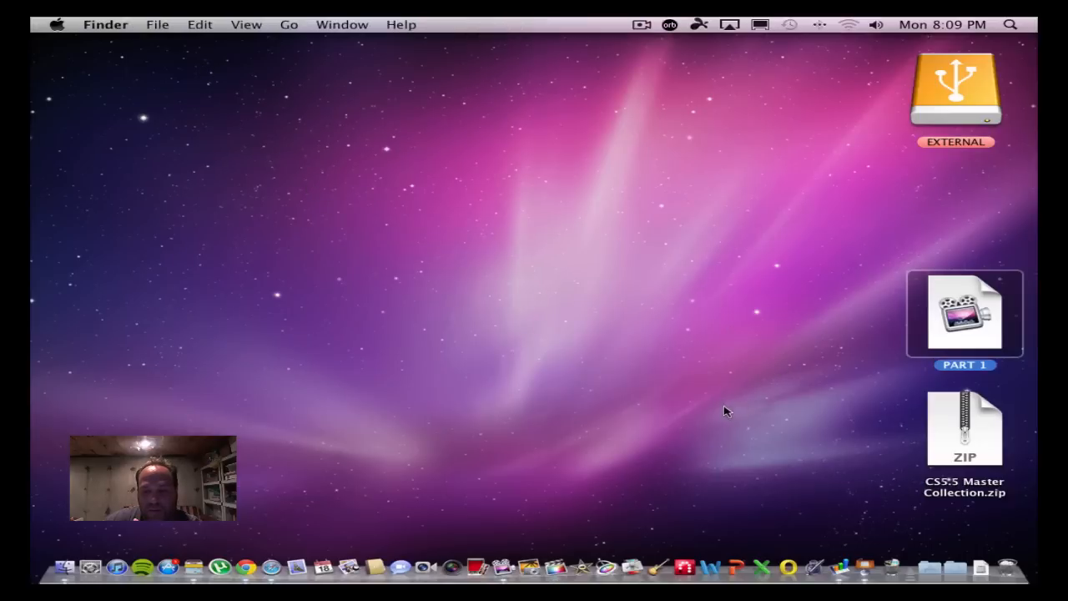
mouse_move(637, 233)
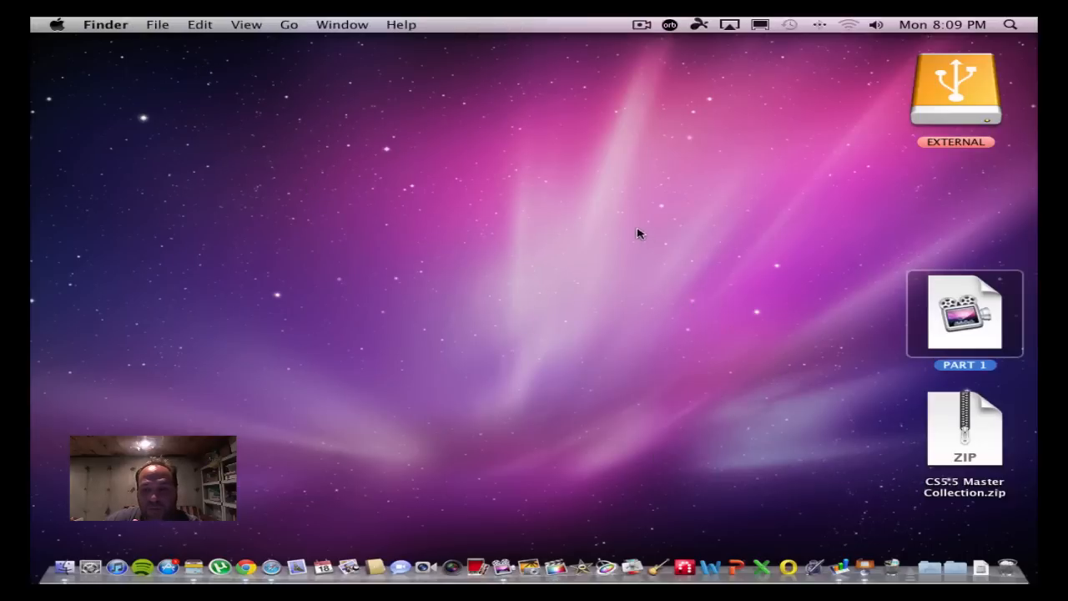
mouse_move(641, 26)
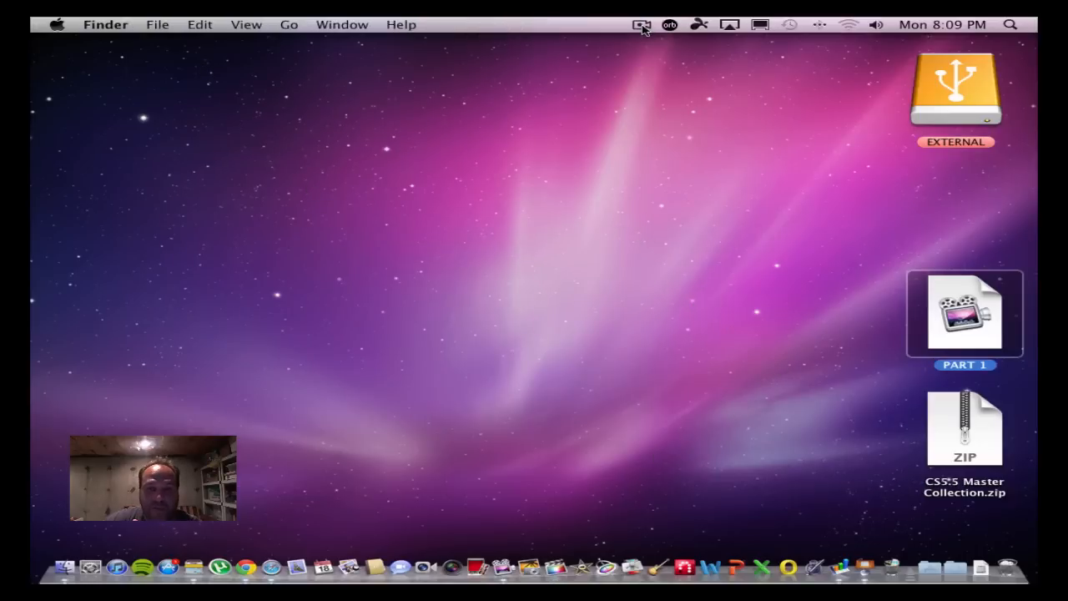